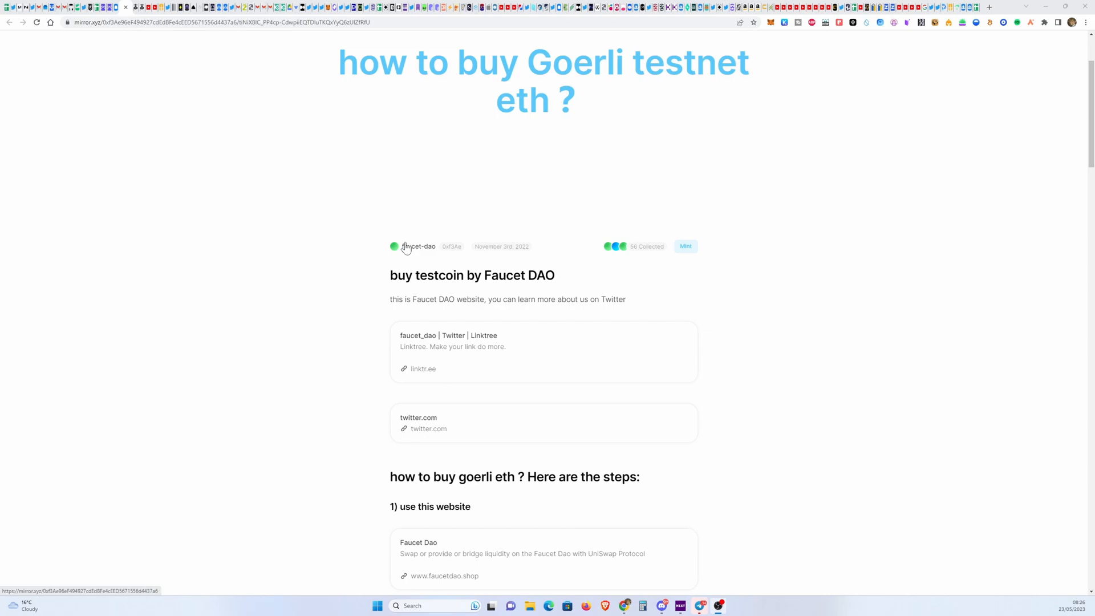
mouse_move(533, 265)
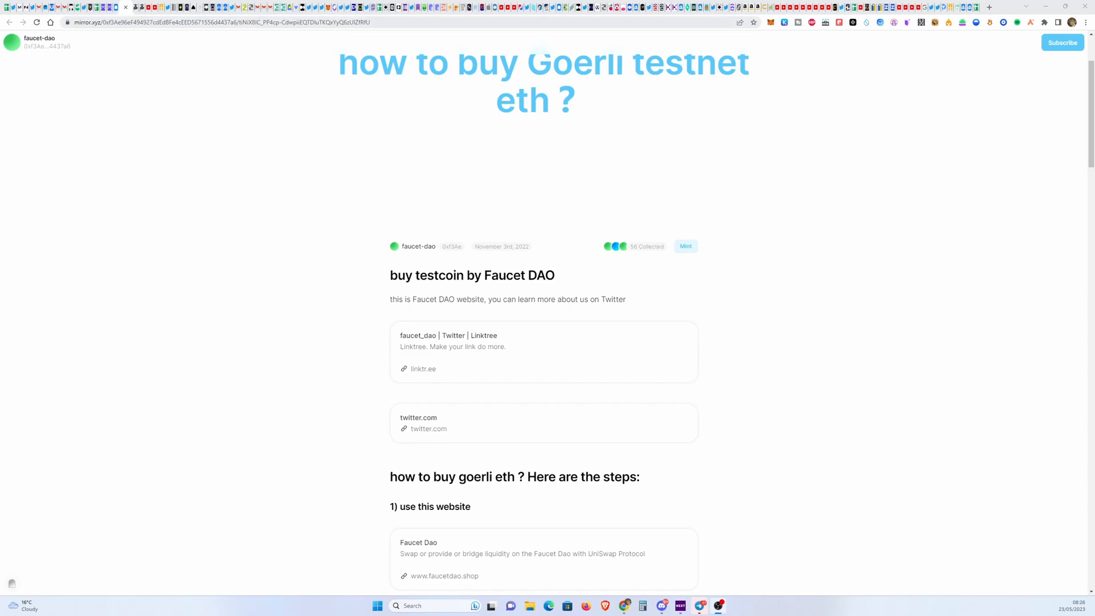
mouse_move(328, 94)
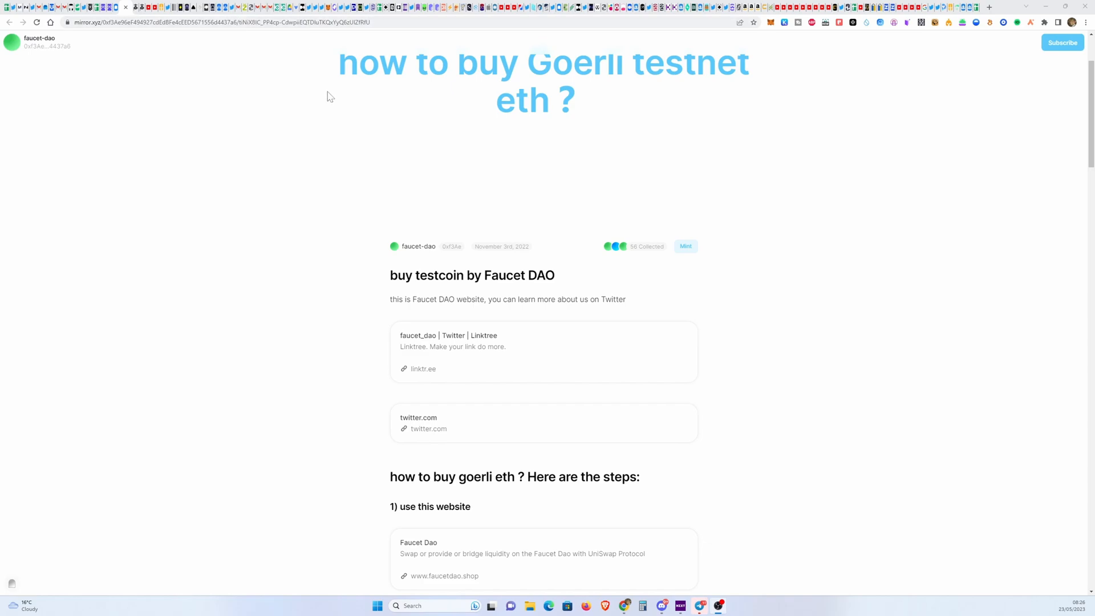
mouse_move(448, 208)
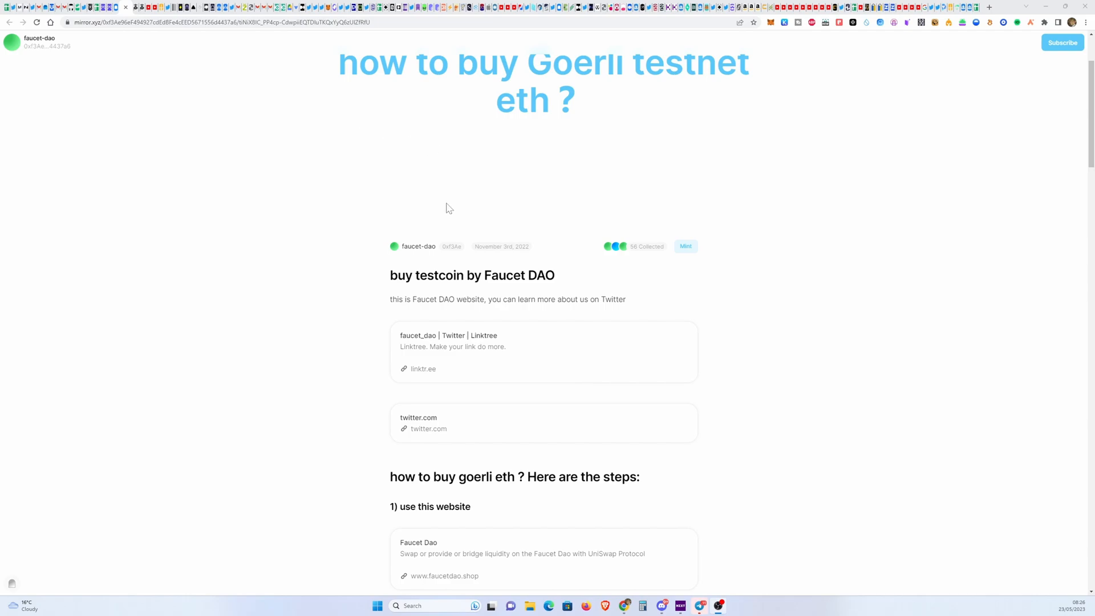
Read through the Mirror guide's FDT-buying steps and land on the faucetdao.shop swap page.
scroll(down, 3)
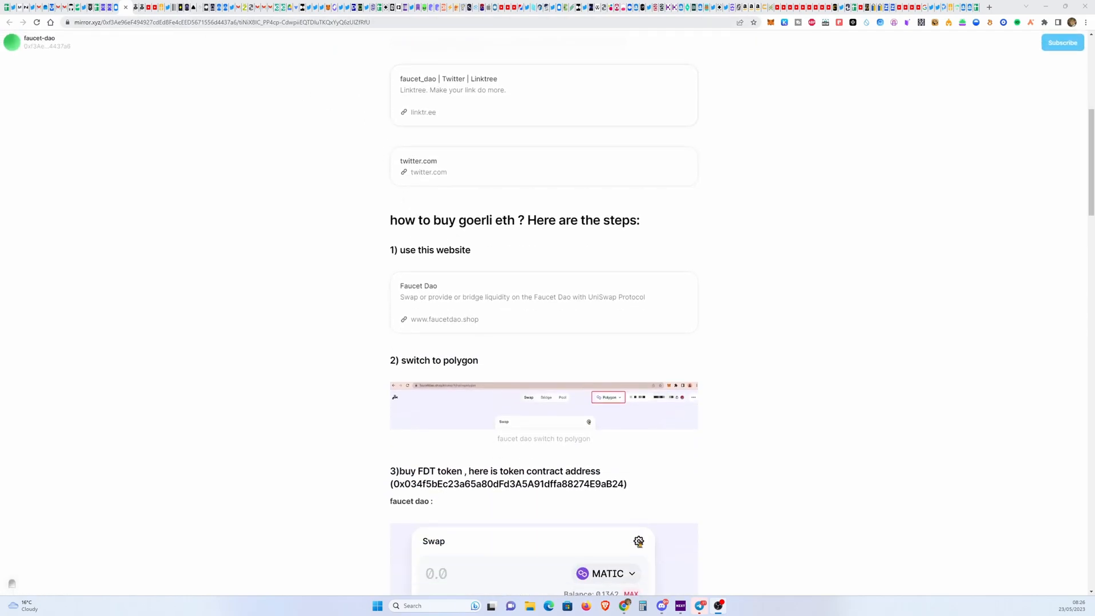
mouse_move(141, 11)
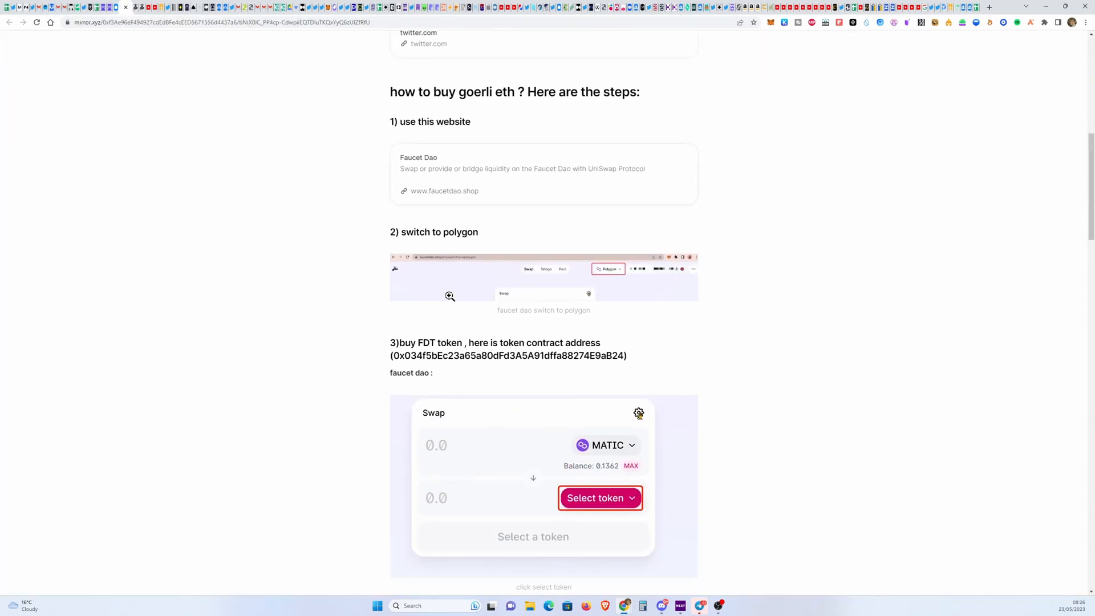
click(600, 497)
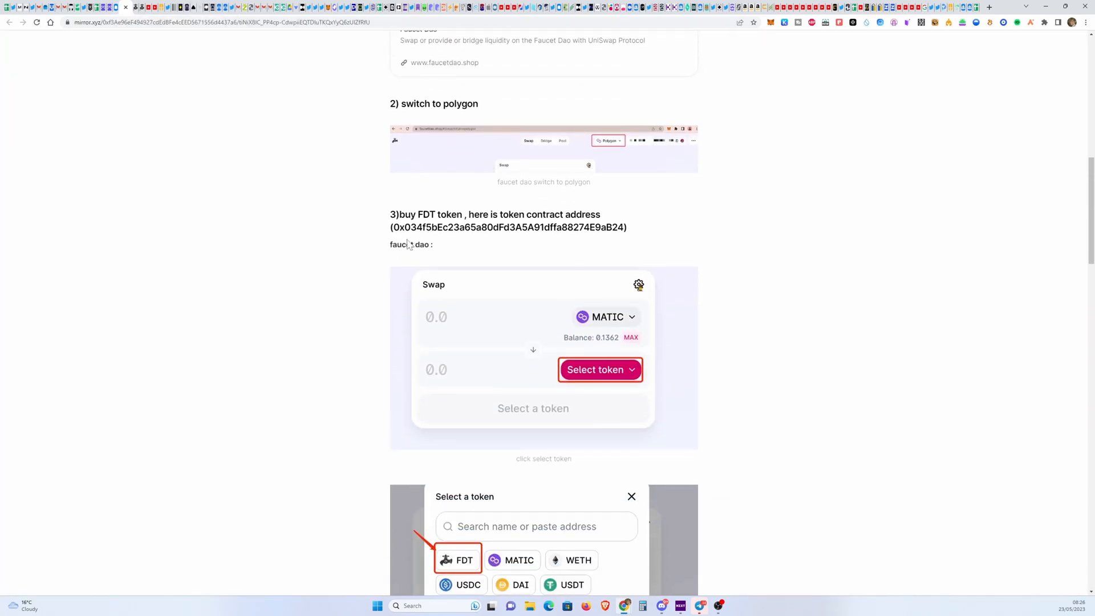
scroll(down, 3)
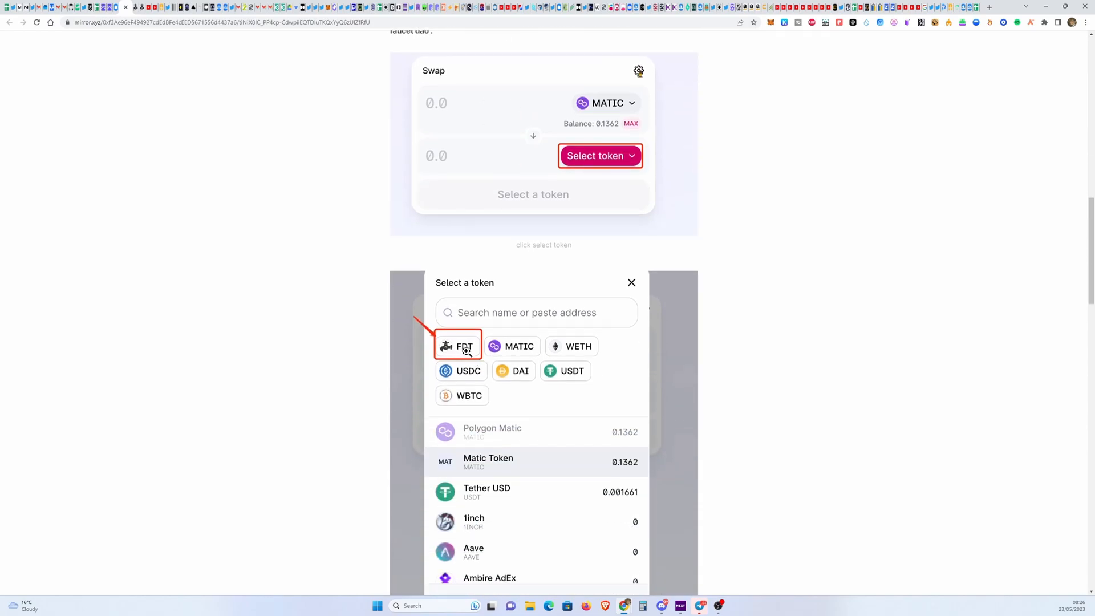
scroll(down, 3)
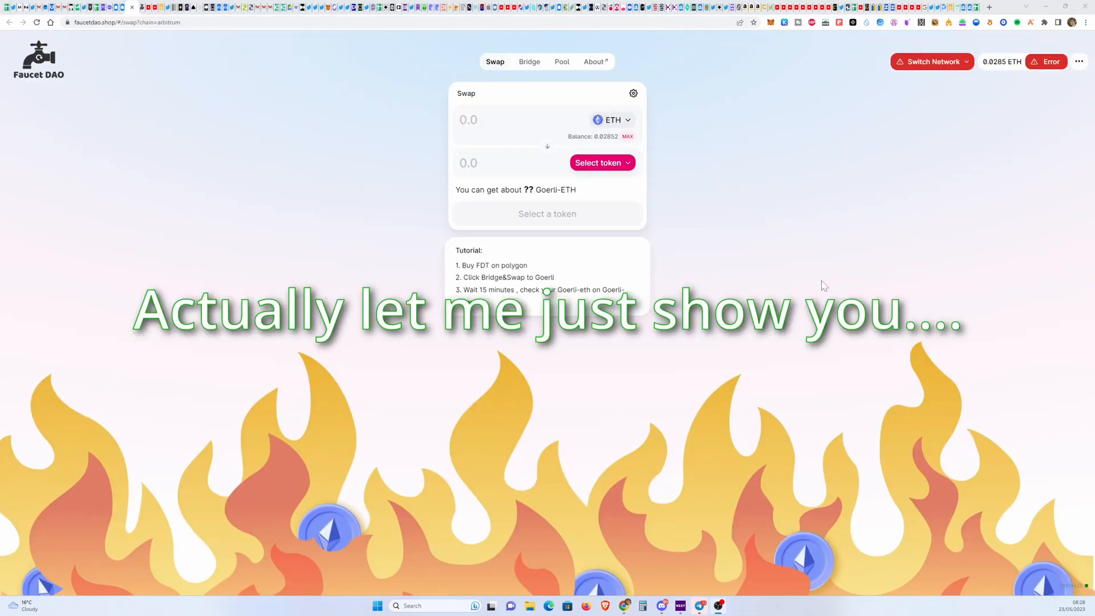
Switch the site and MetaMask wallet to the Polygon network.
click(932, 62)
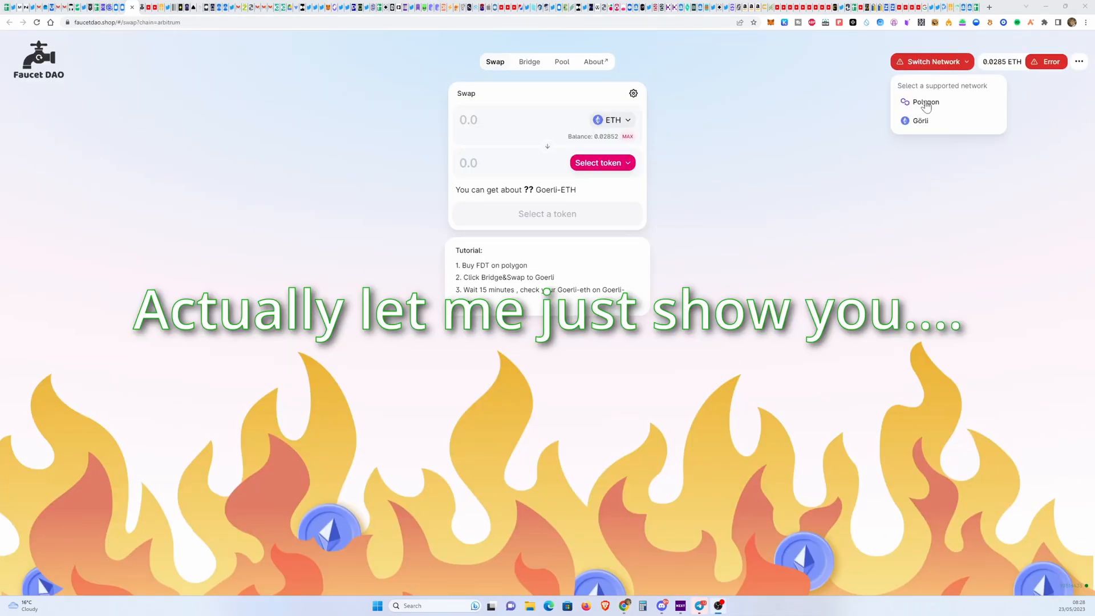
click(926, 102)
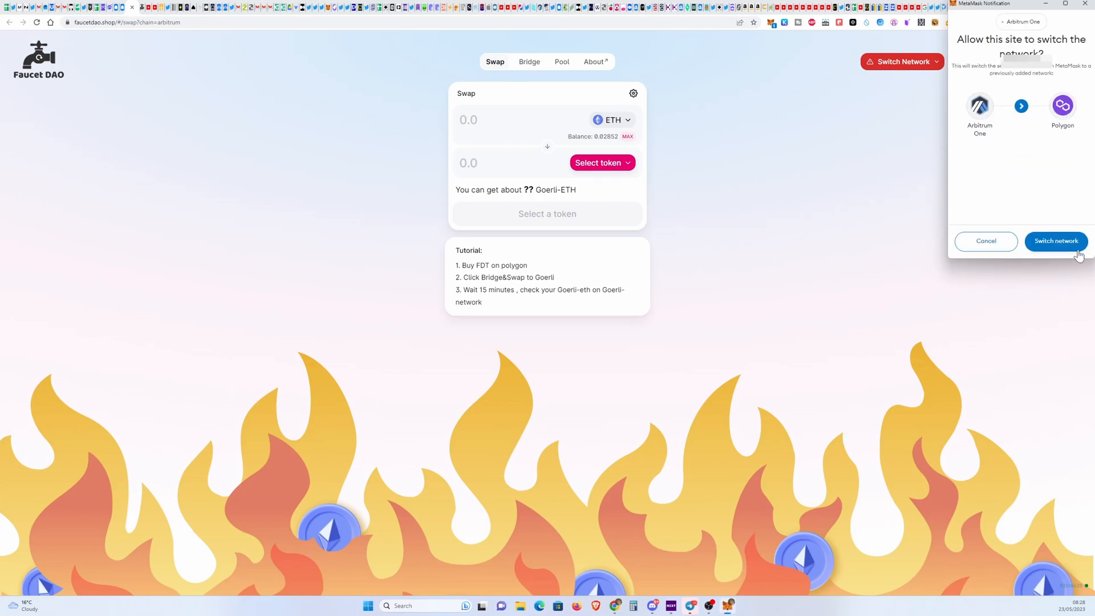
click(1055, 242)
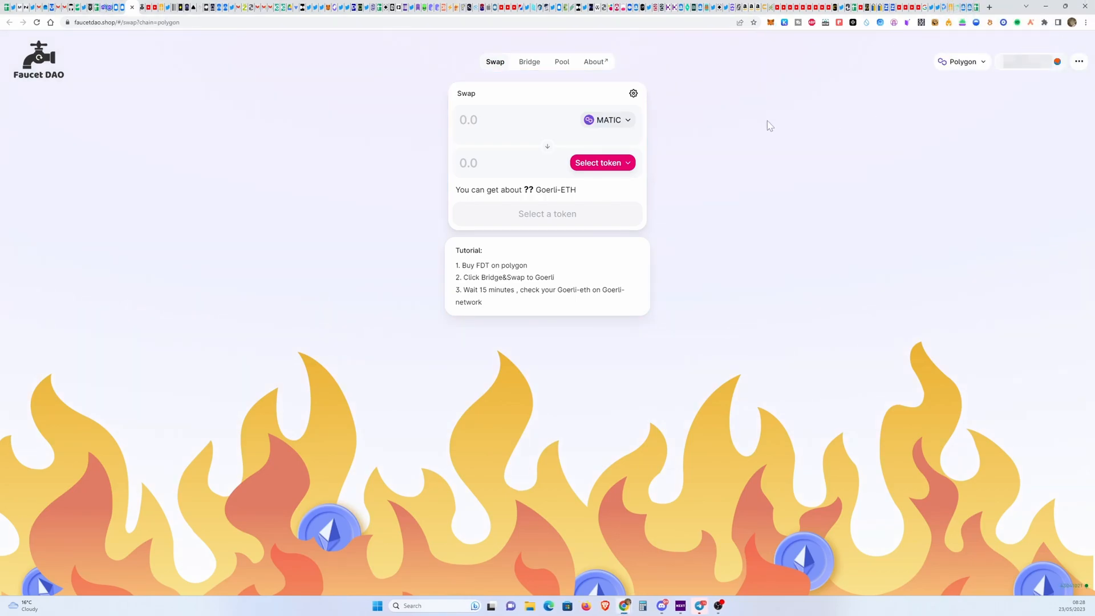
Set the swap to trade 1 MATIC for about 6249.31 FDT.
click(602, 162)
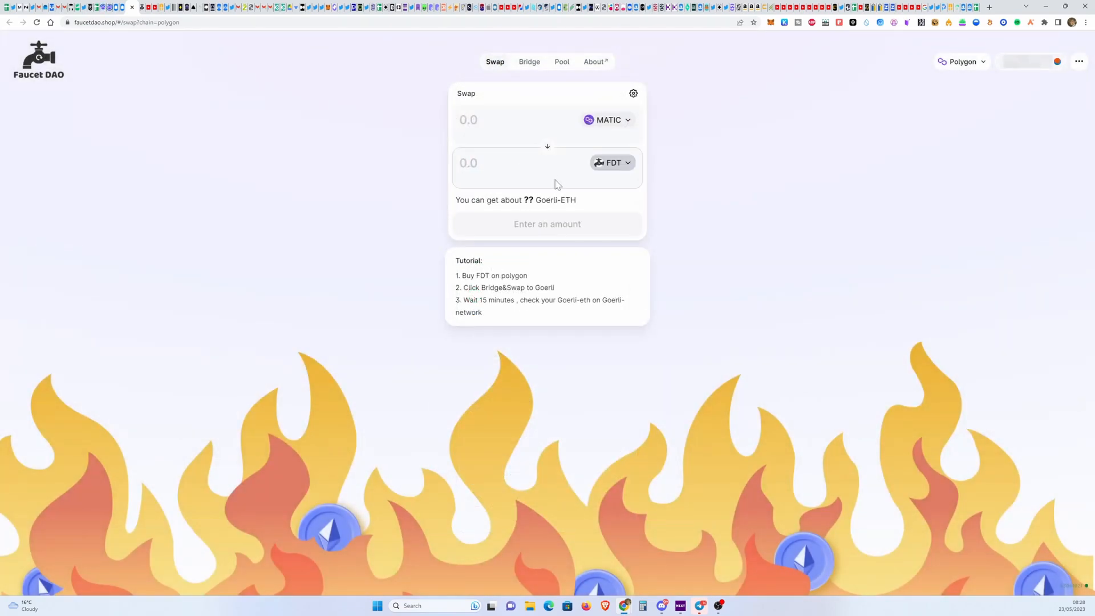
click(513, 120)
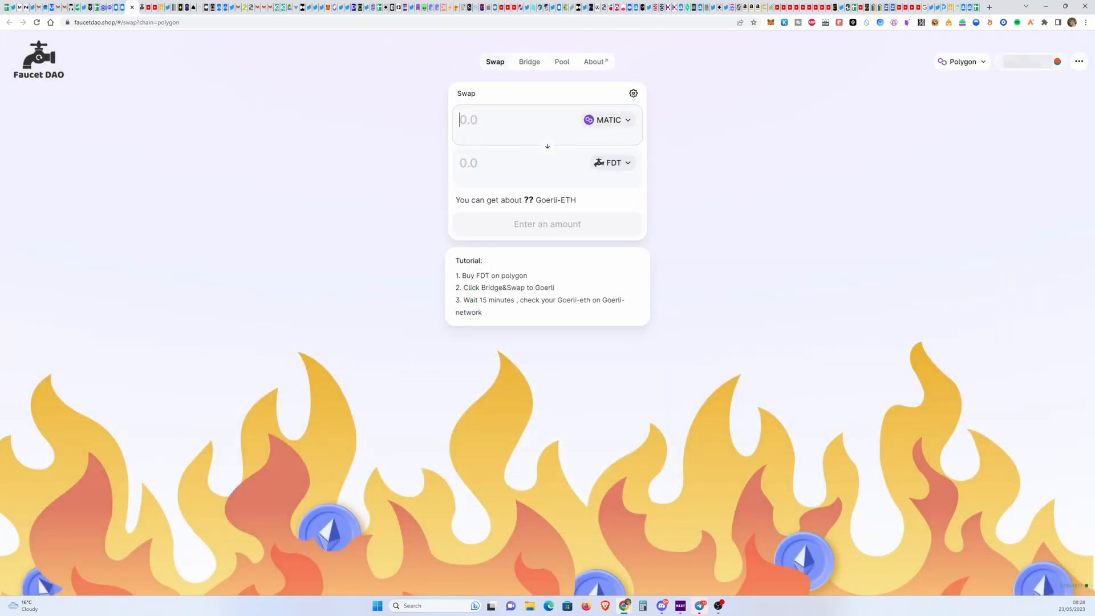
text(1)
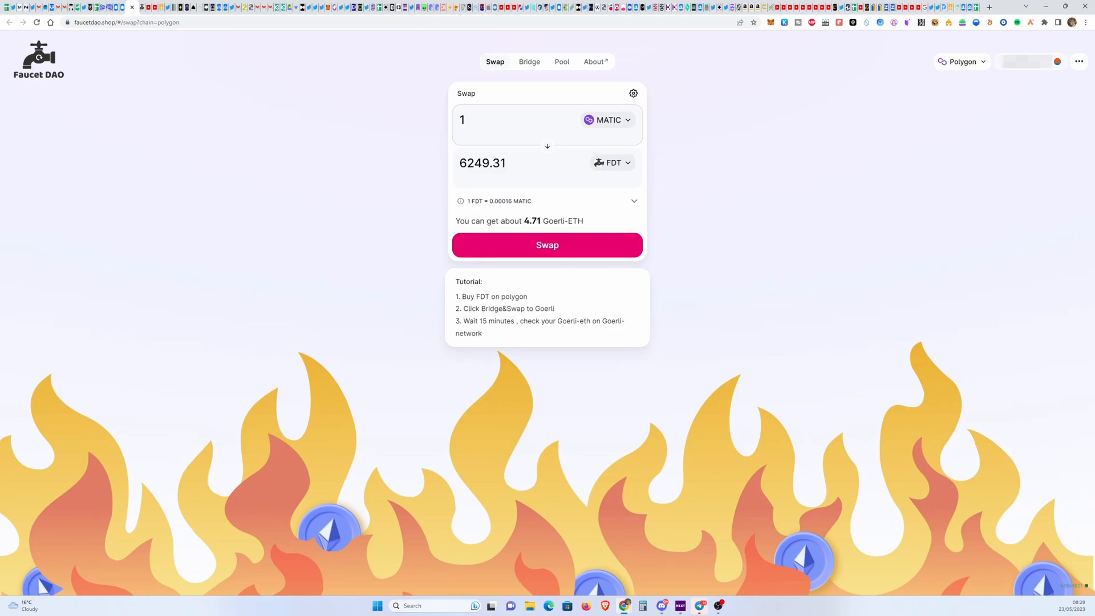
mouse_move(479, 179)
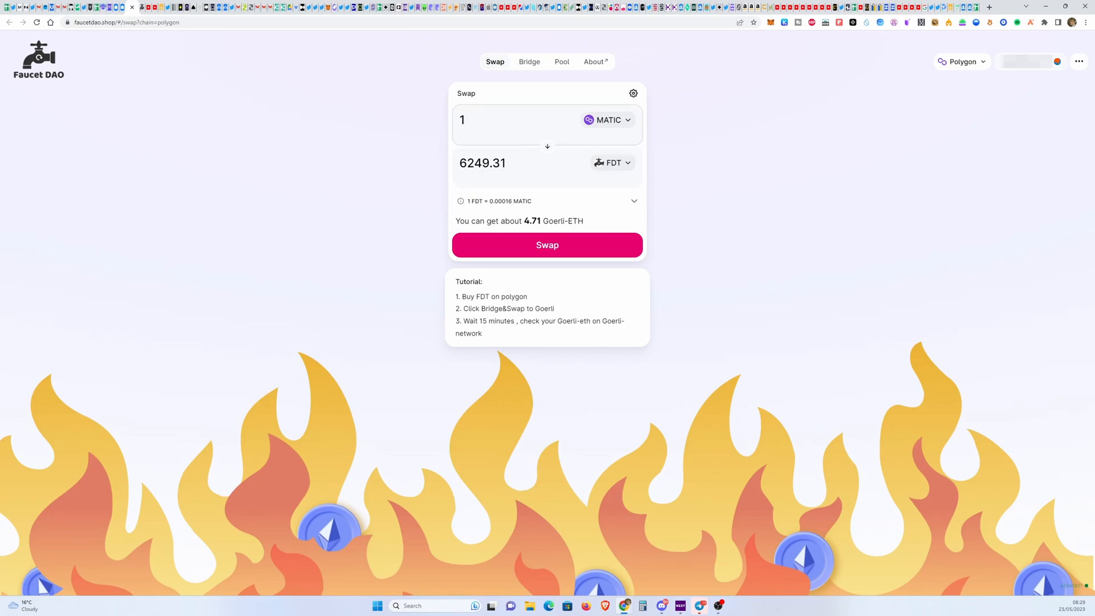
text(0)
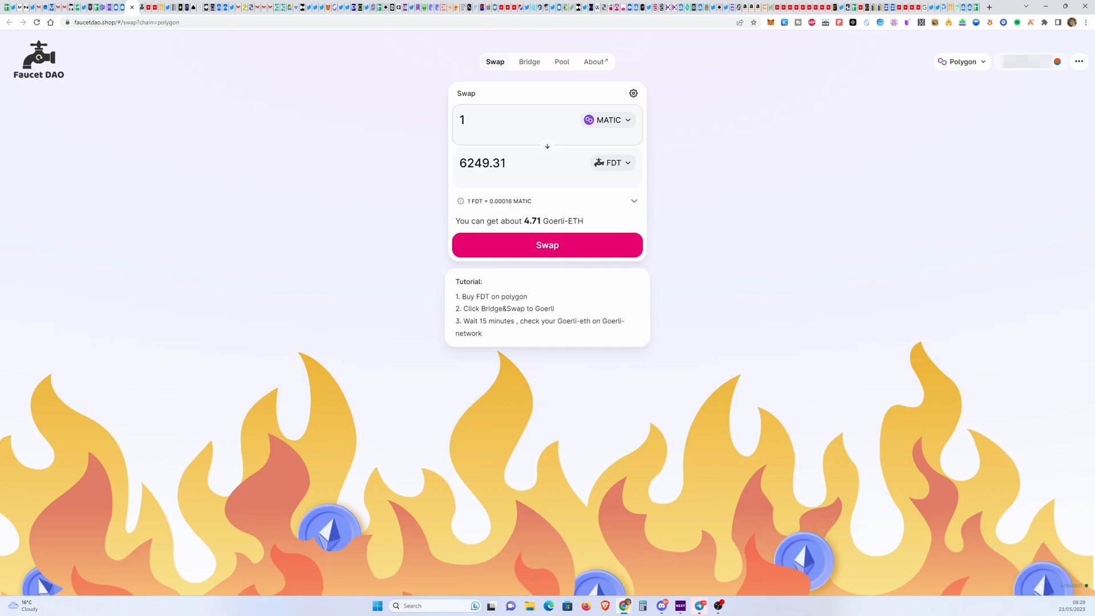
click(1029, 60)
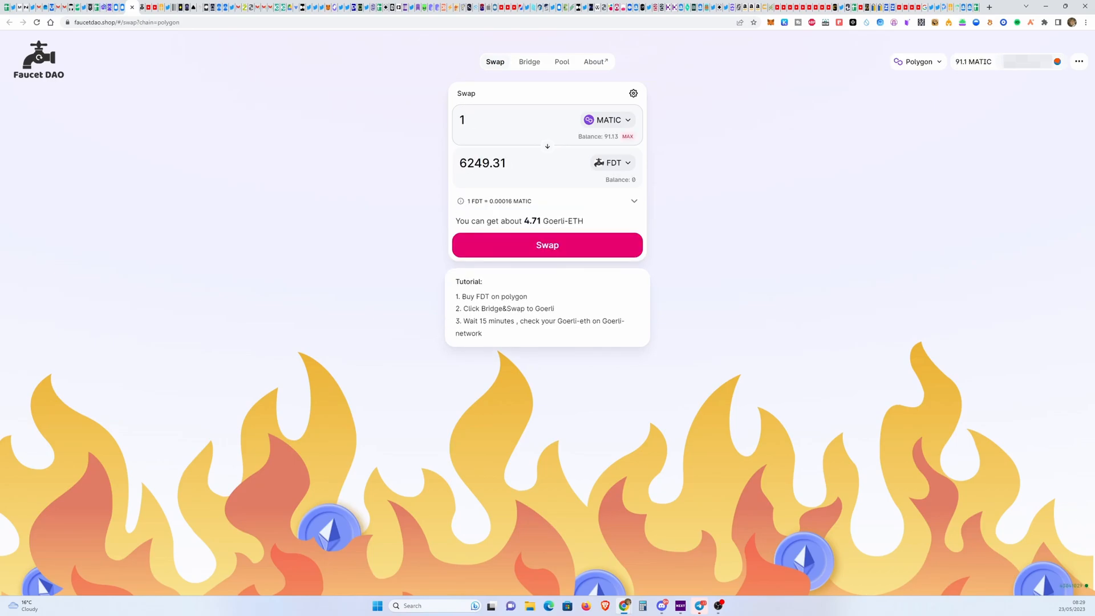
mouse_move(523, 253)
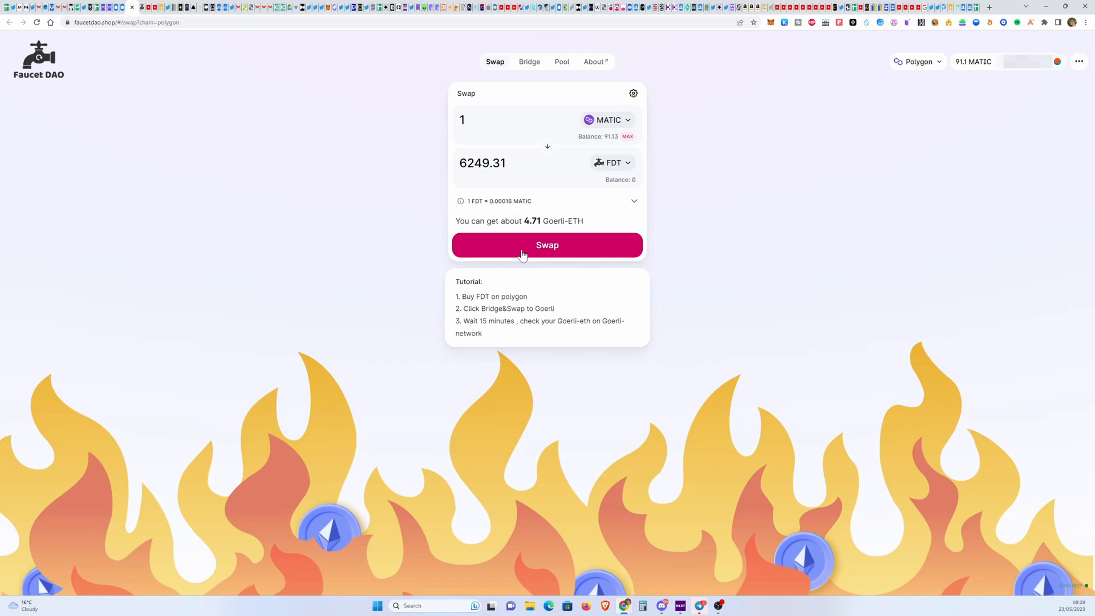
Submit the 1 MATIC to 6249.31 FDT swap and approve it in MetaMask.
click(547, 245)
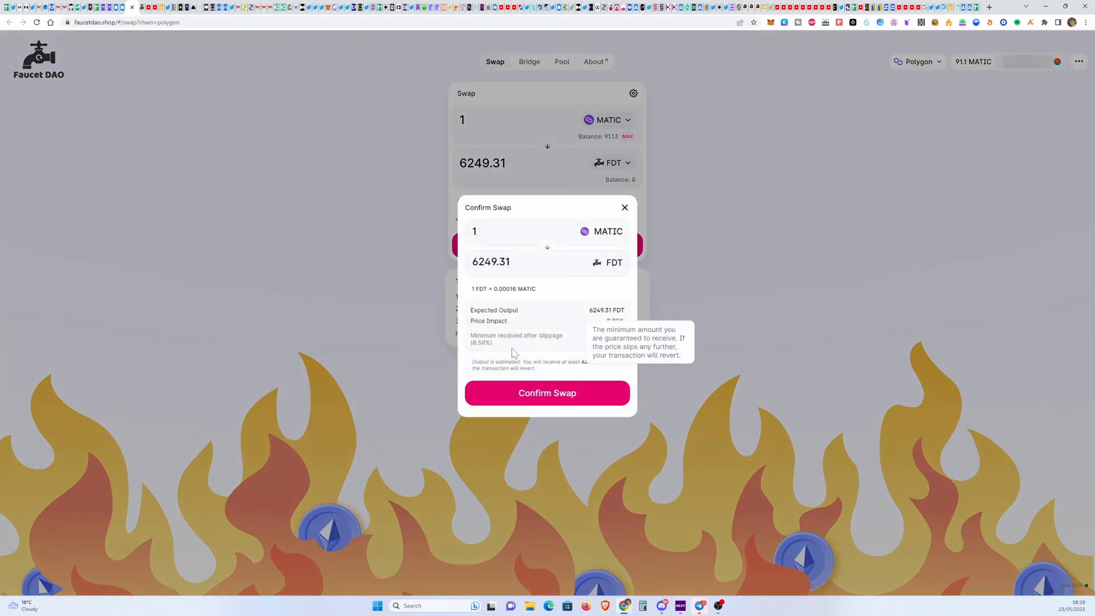
click(548, 393)
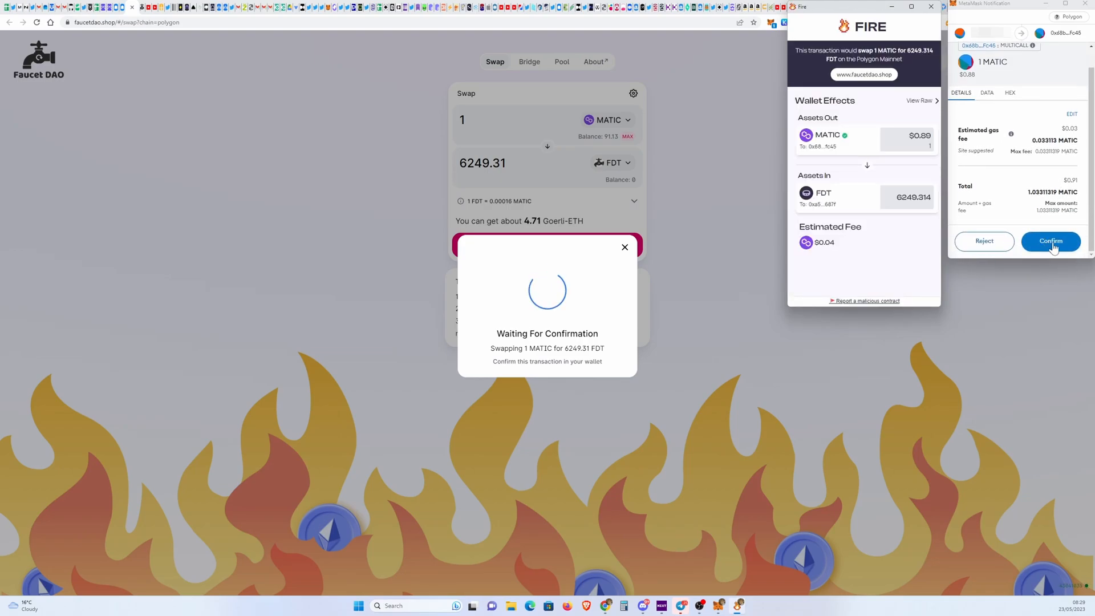
click(1050, 240)
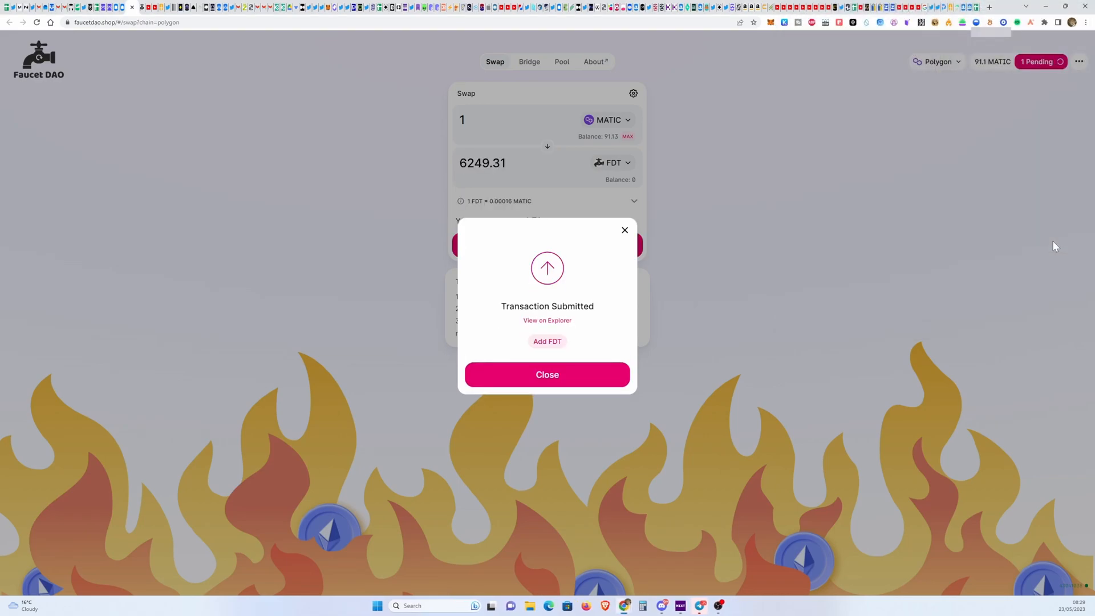
mouse_move(789, 275)
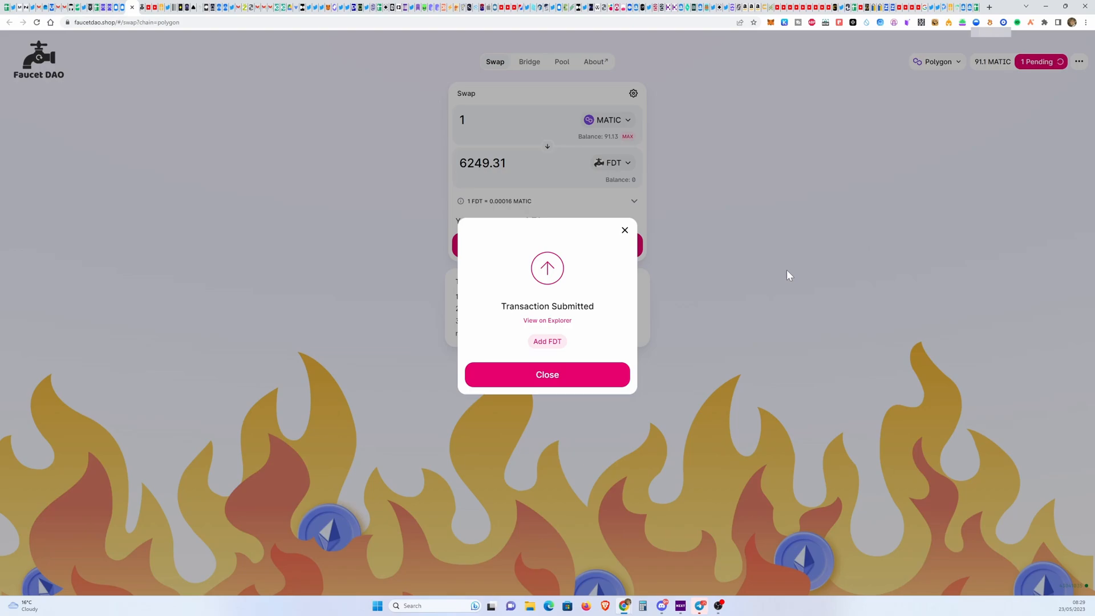
mouse_move(693, 265)
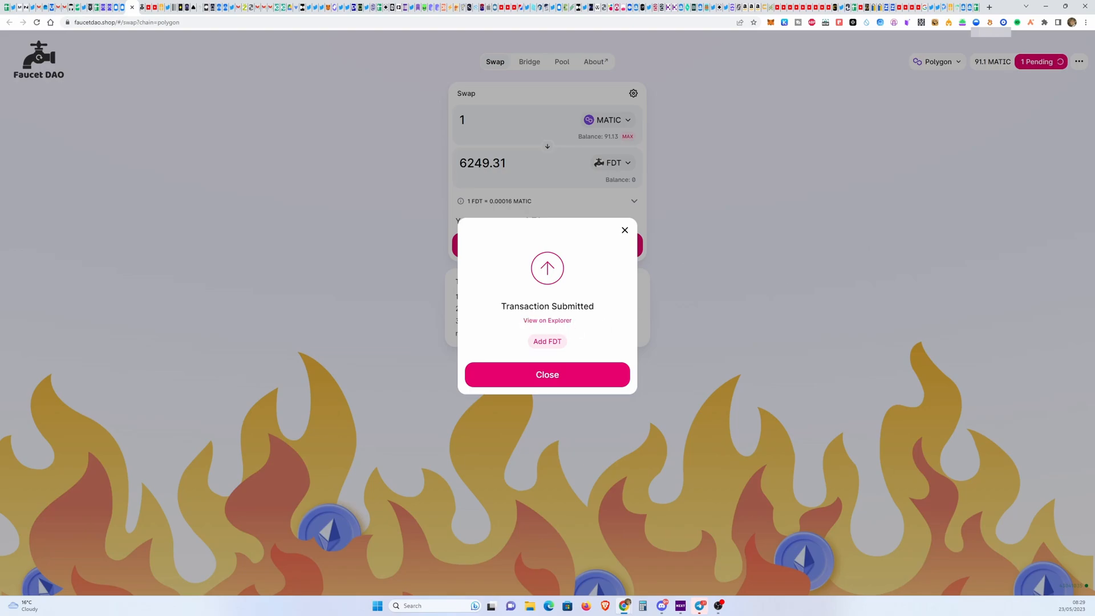
mouse_move(547, 380)
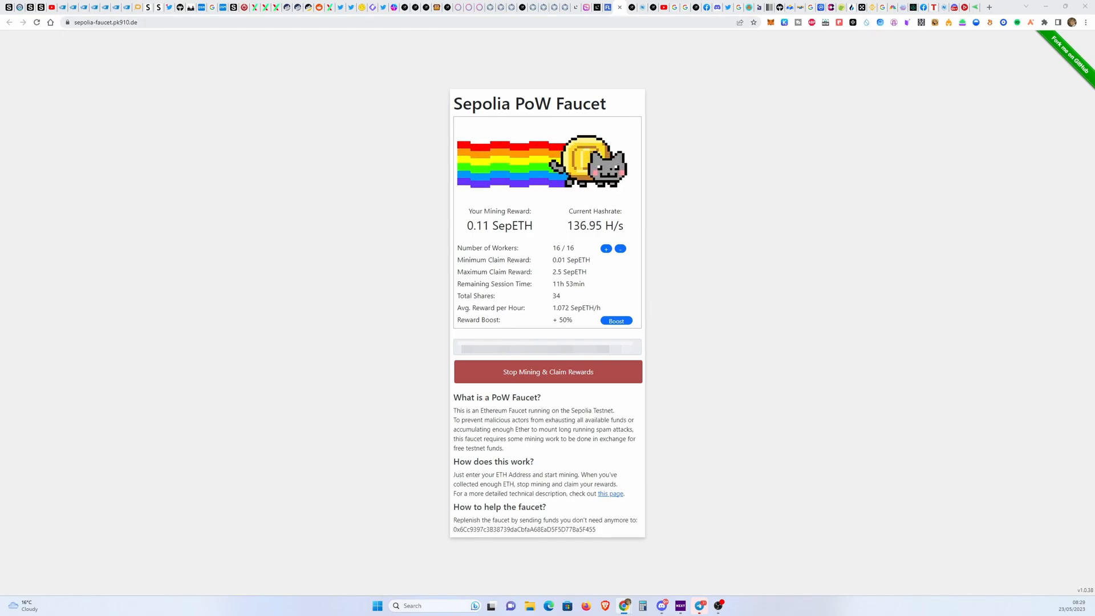
mouse_move(449, 221)
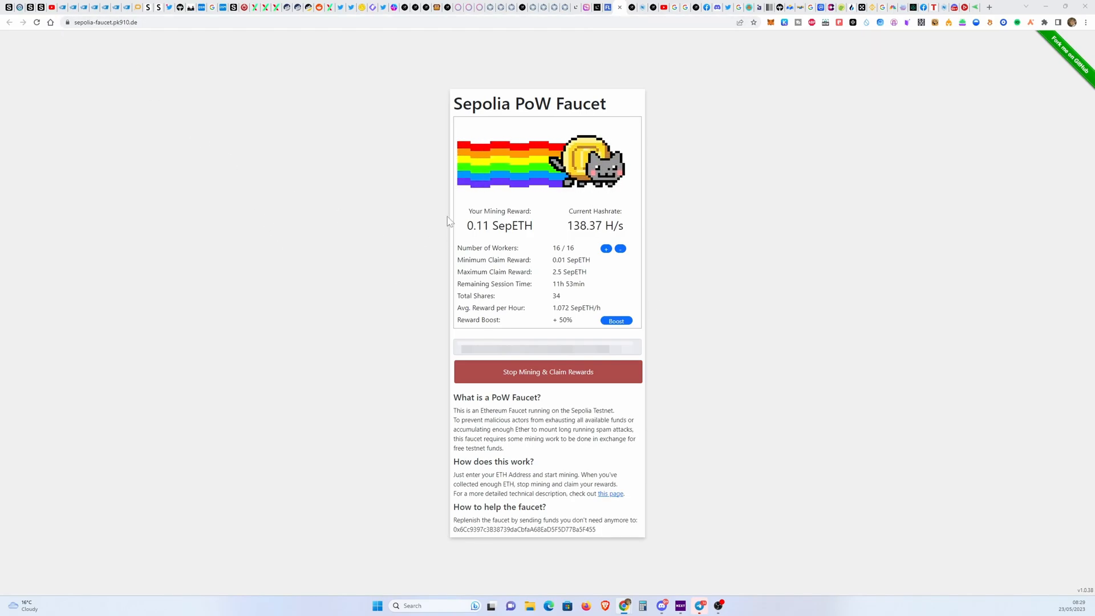
mouse_move(509, 244)
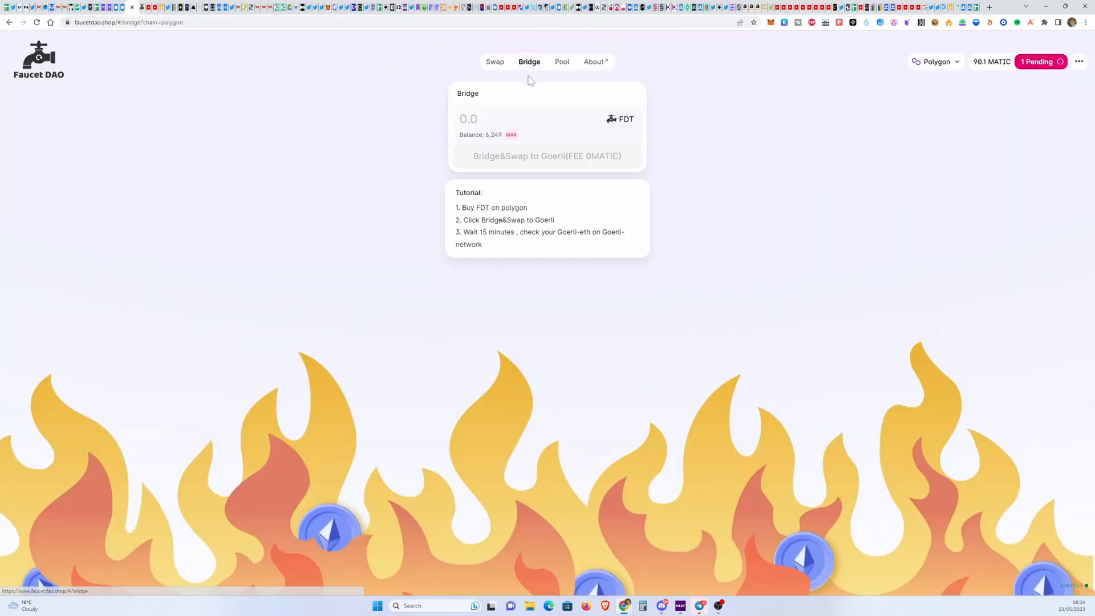
Bridge the full 6249.31 FDT balance to Goerli and approve the deposit in MetaMask.
click(511, 134)
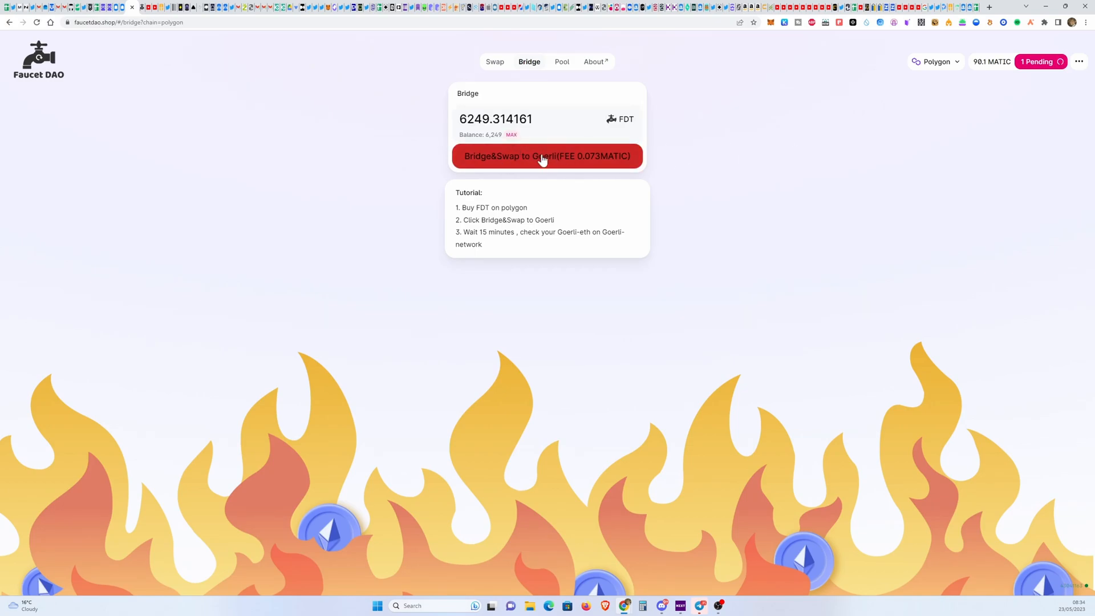
mouse_move(578, 177)
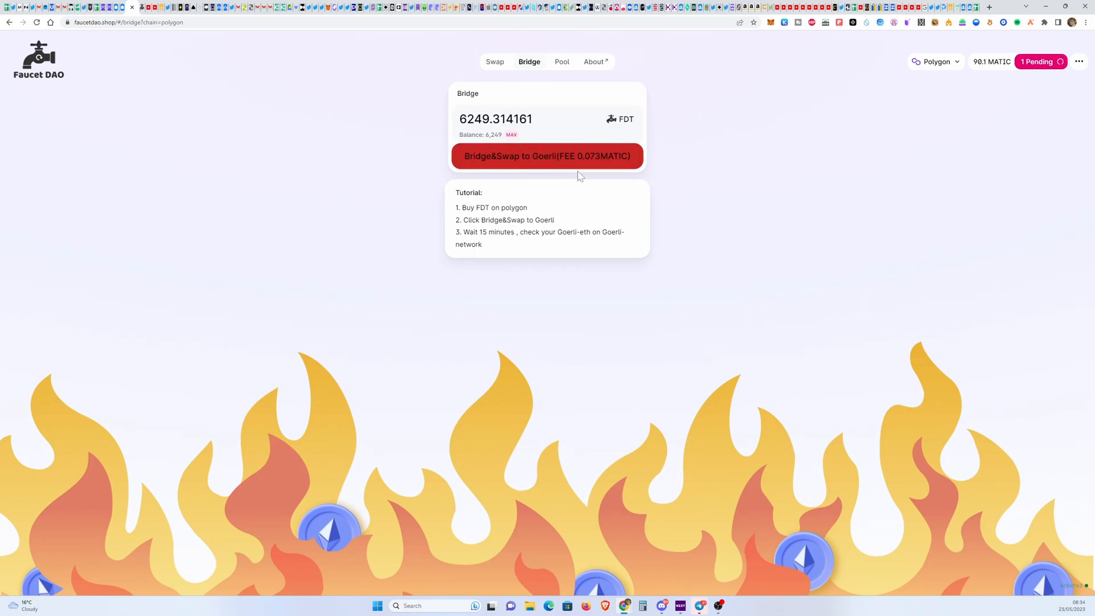
click(547, 156)
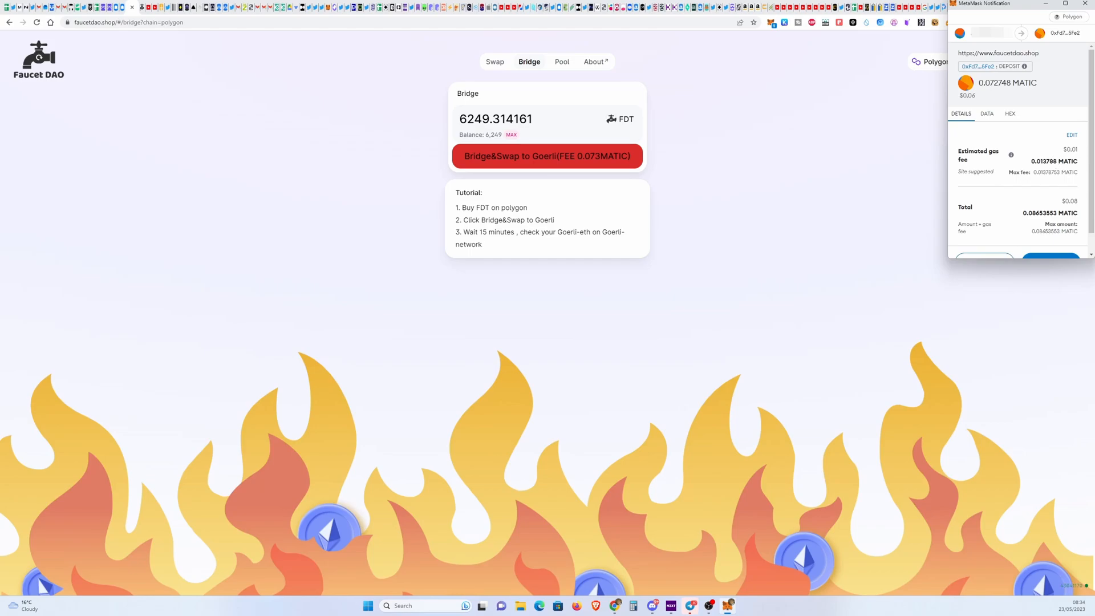
click(1050, 260)
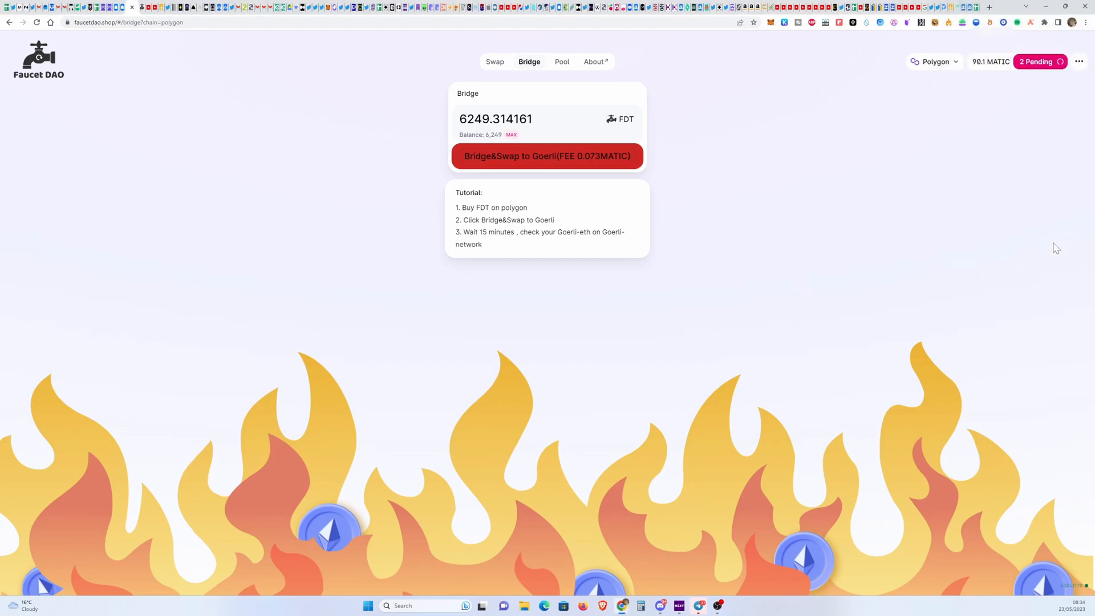
mouse_move(1047, 242)
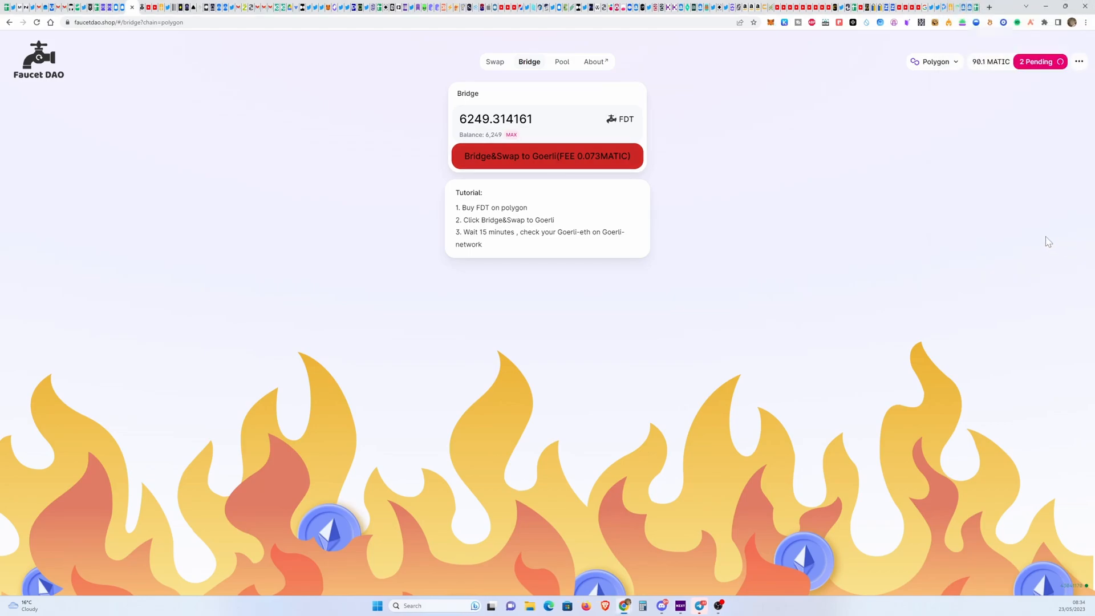
Show the account's recent transactions to watch the FDT deposit to Goerli complete.
click(1036, 62)
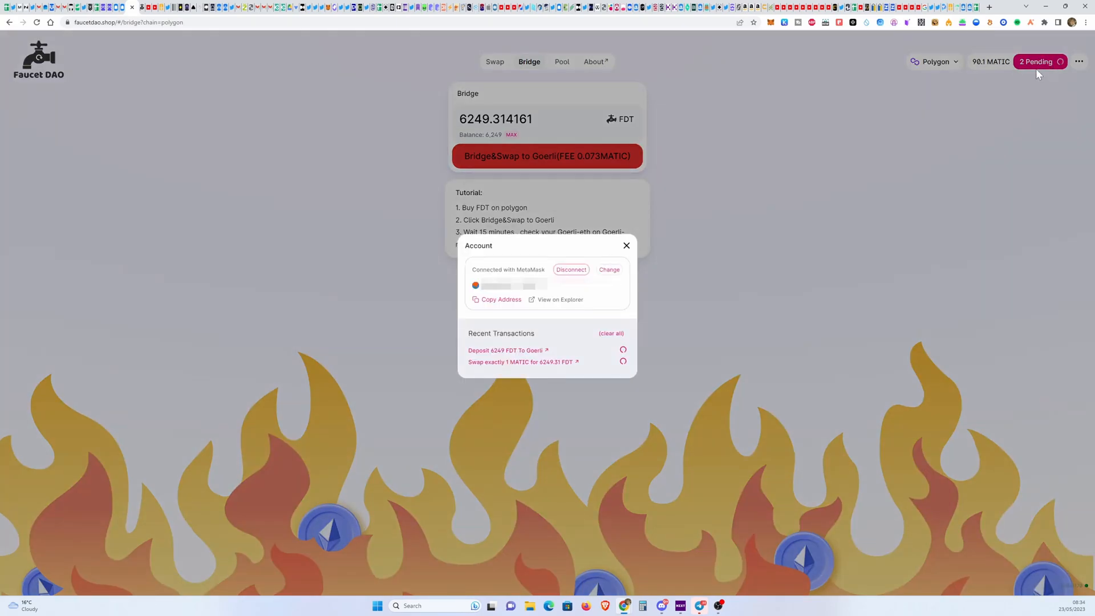
mouse_move(572, 357)
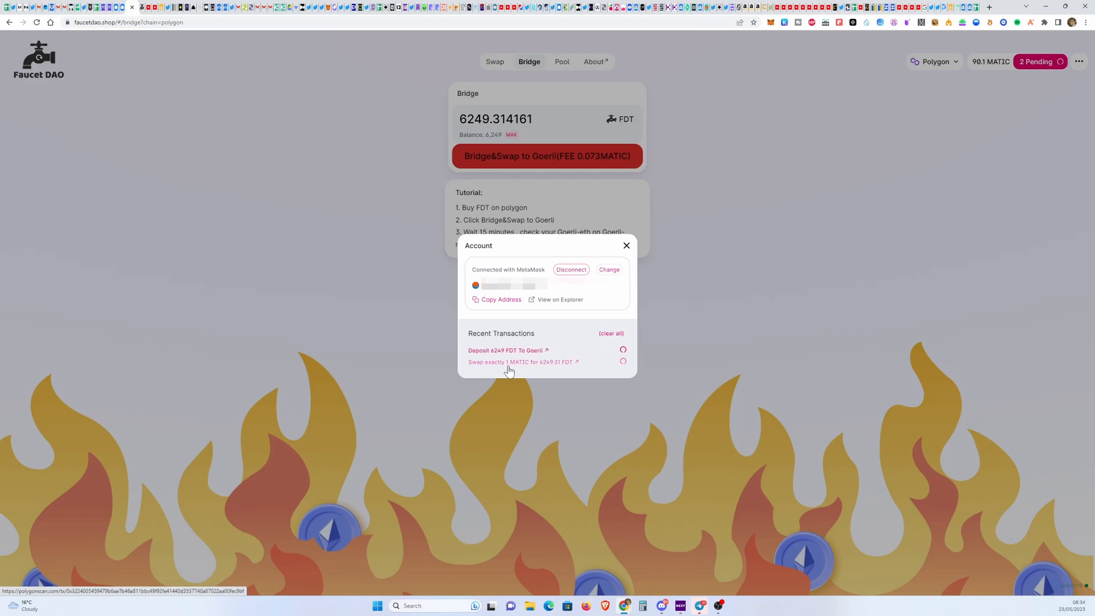
mouse_move(547, 367)
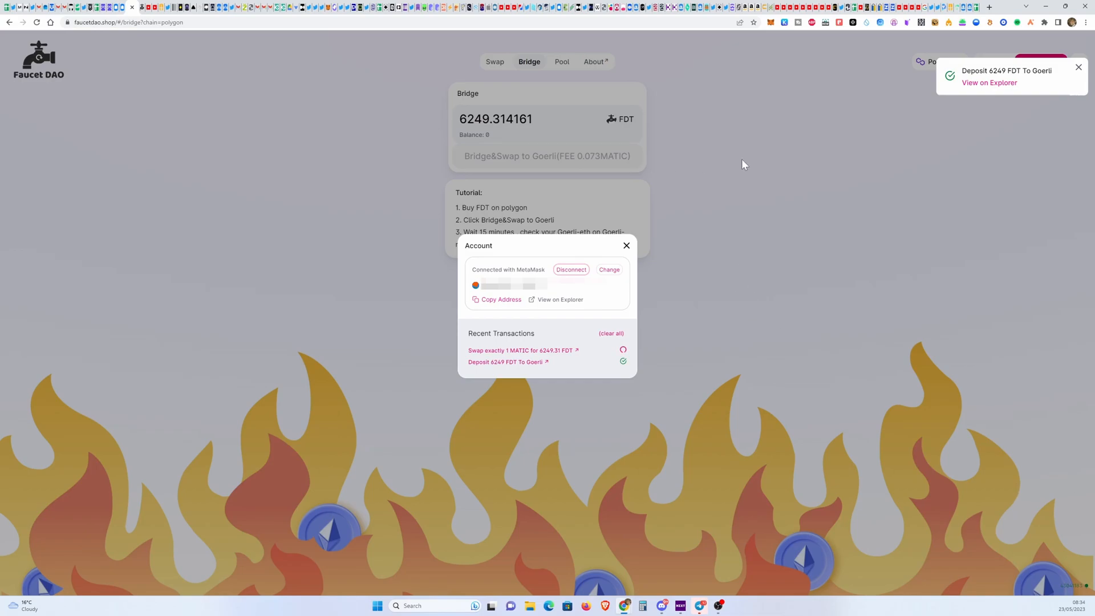
mouse_move(1036, 91)
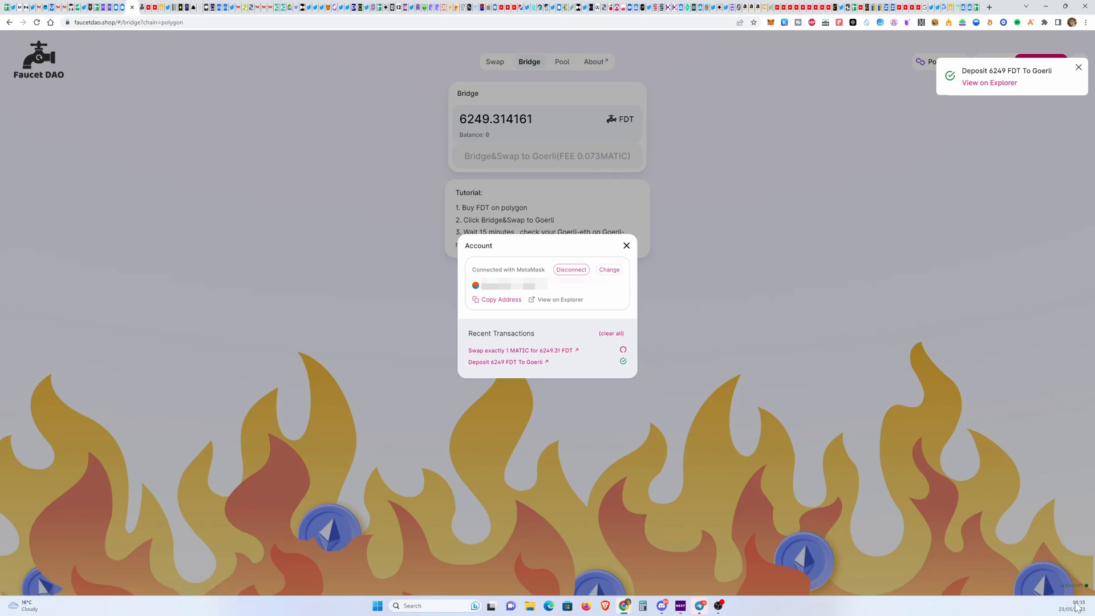
mouse_move(960, 547)
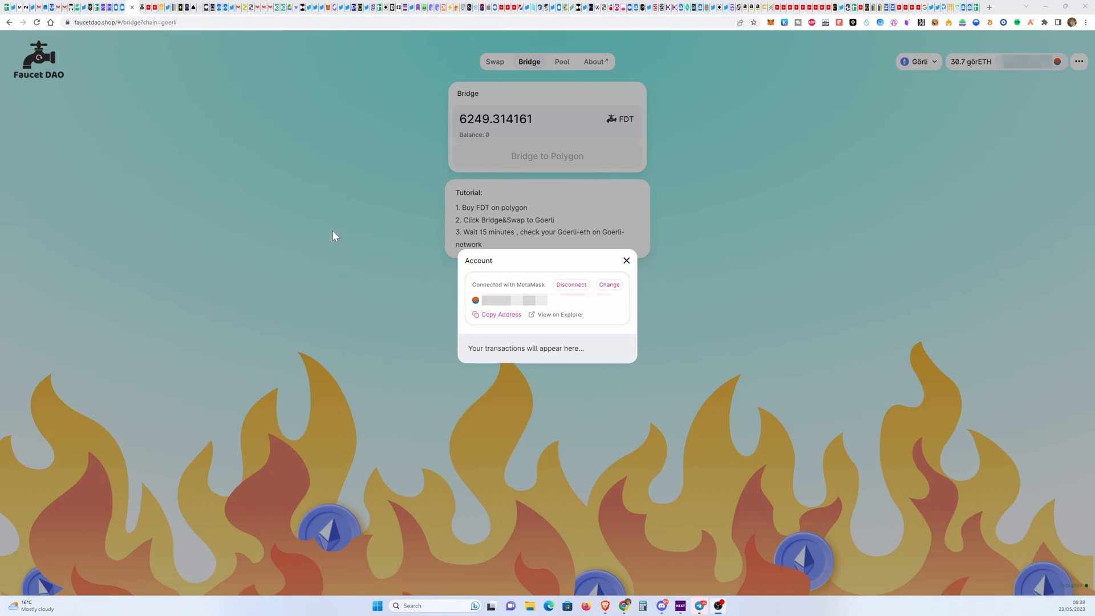
mouse_move(771, 22)
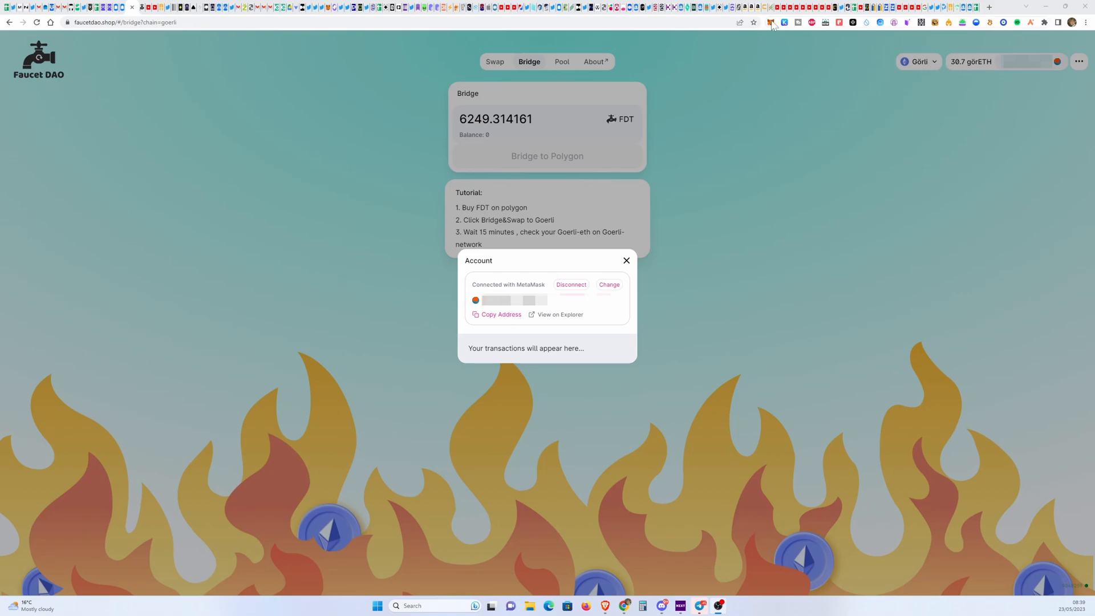
Check the MetaMask wallet on Goerli, reviewing activity and the 30.7114 GoerliETH assets.
click(774, 21)
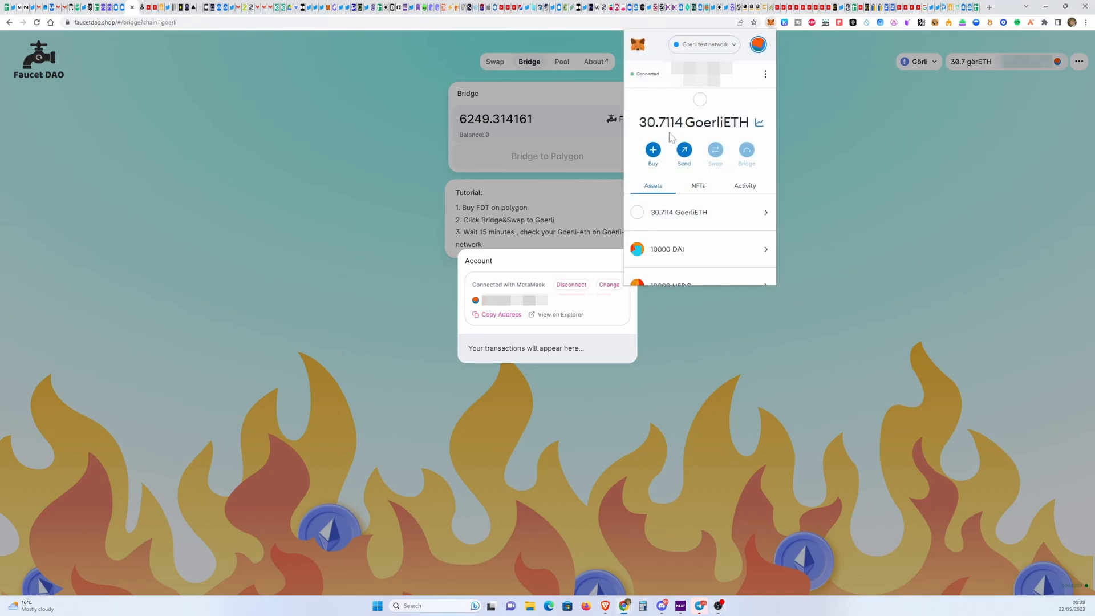
mouse_move(694, 145)
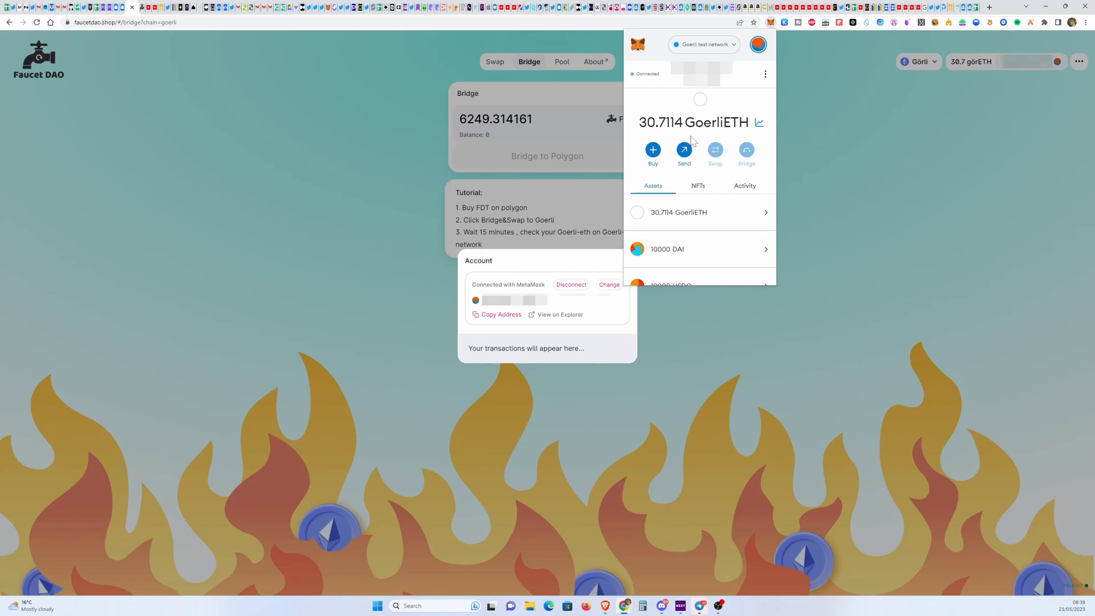
click(744, 185)
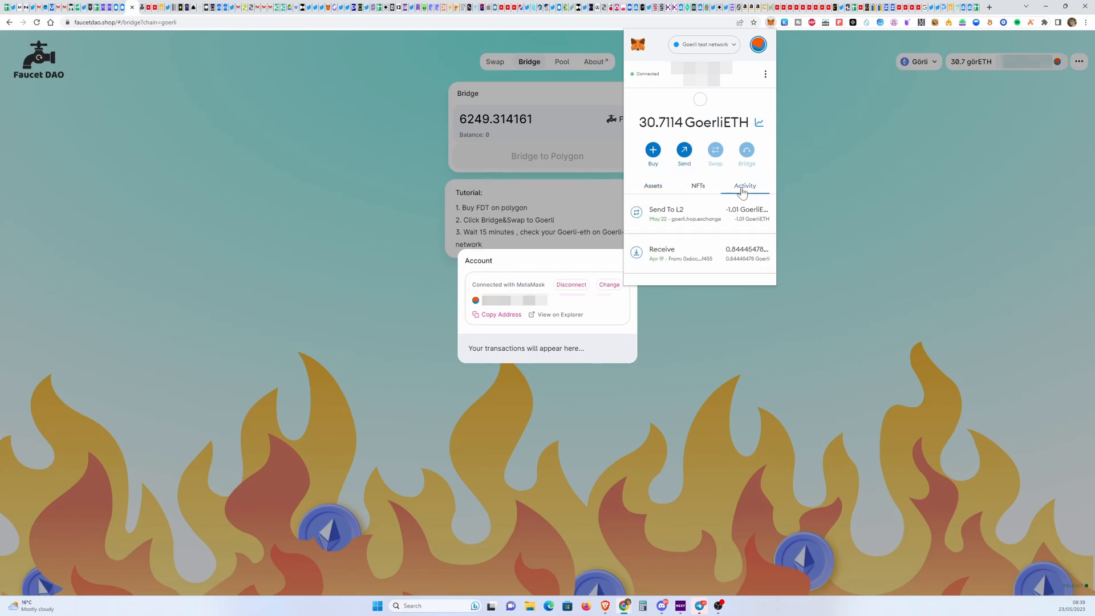
click(653, 185)
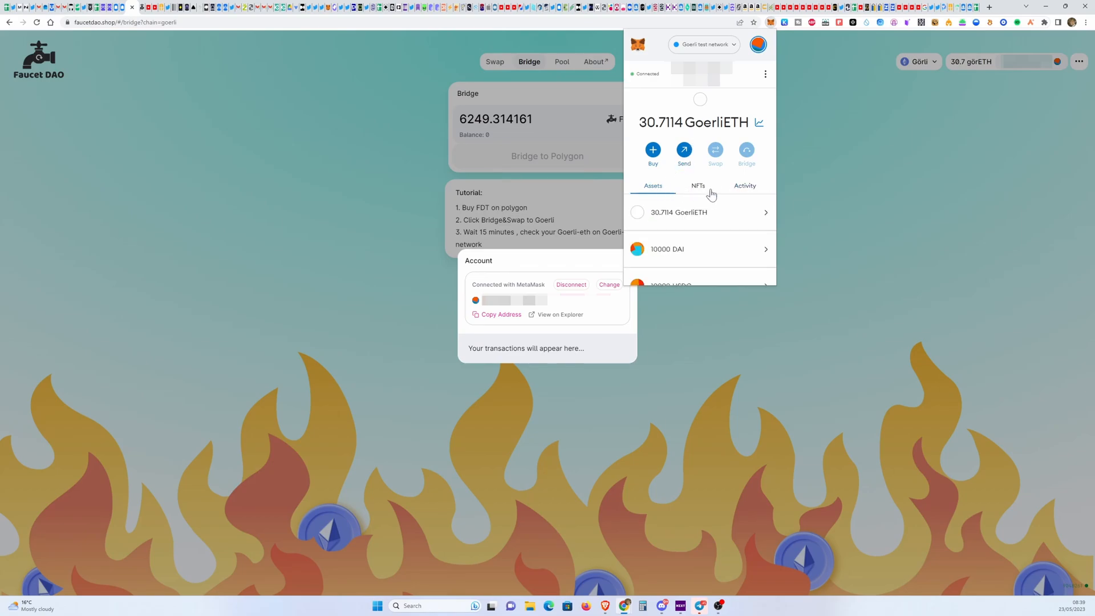
click(743, 184)
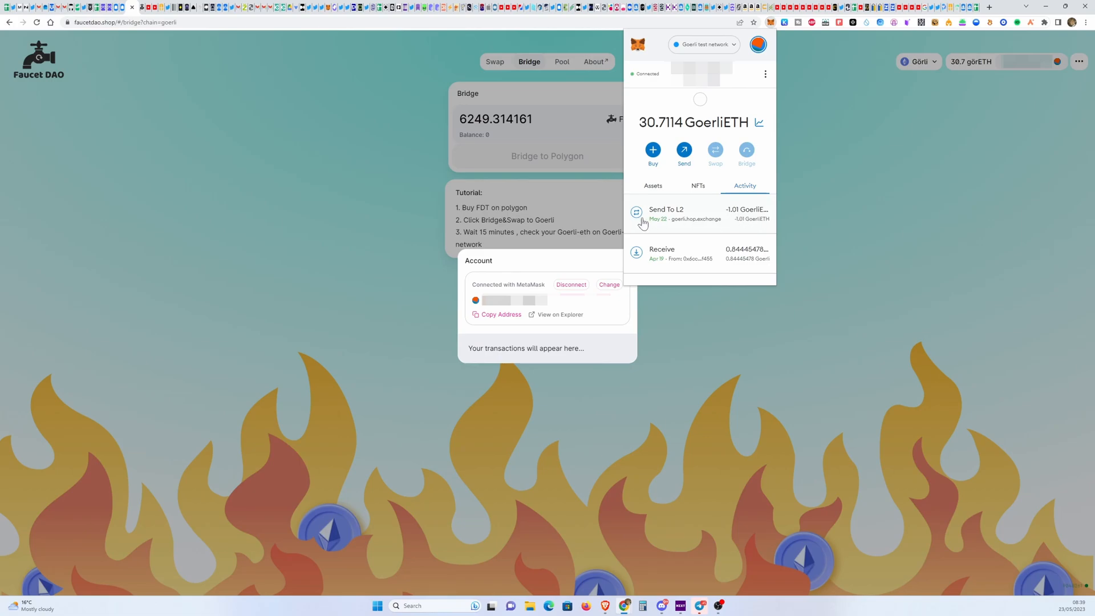
mouse_move(705, 227)
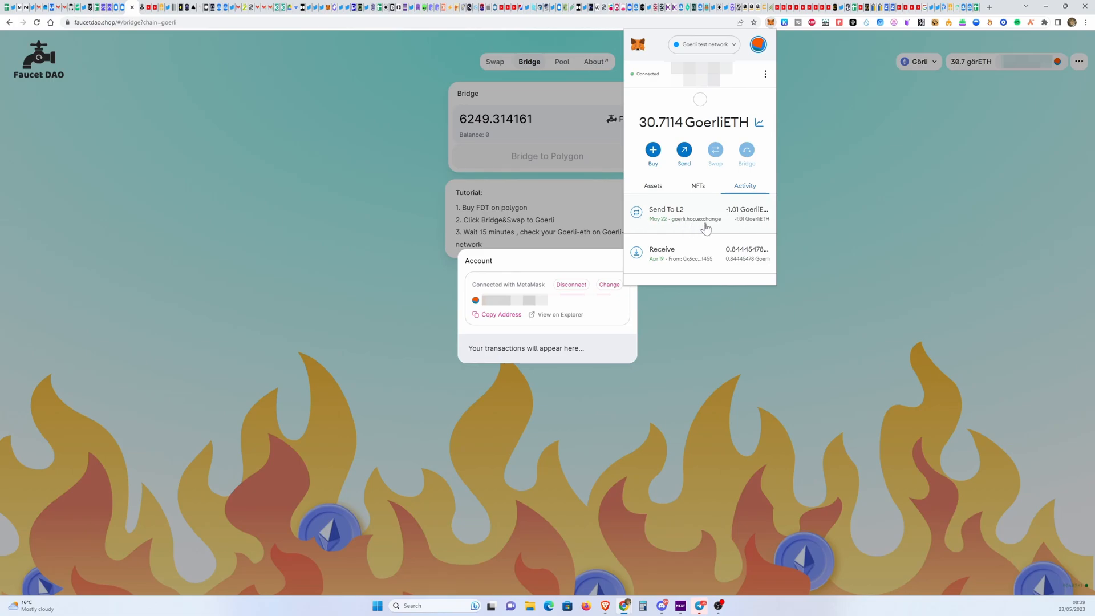
mouse_move(734, 260)
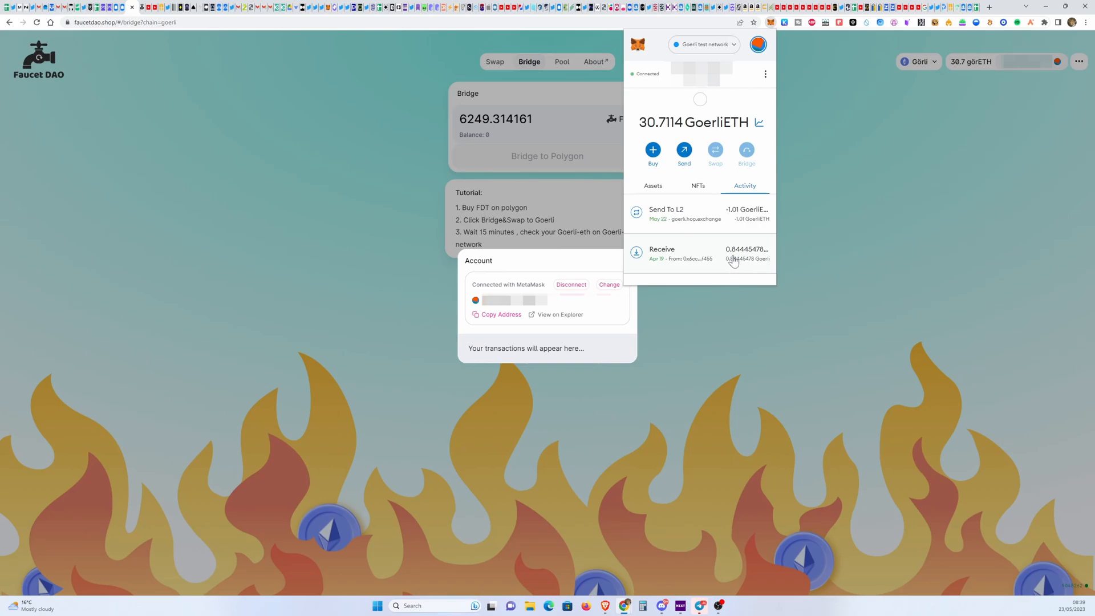
scroll(down, 3)
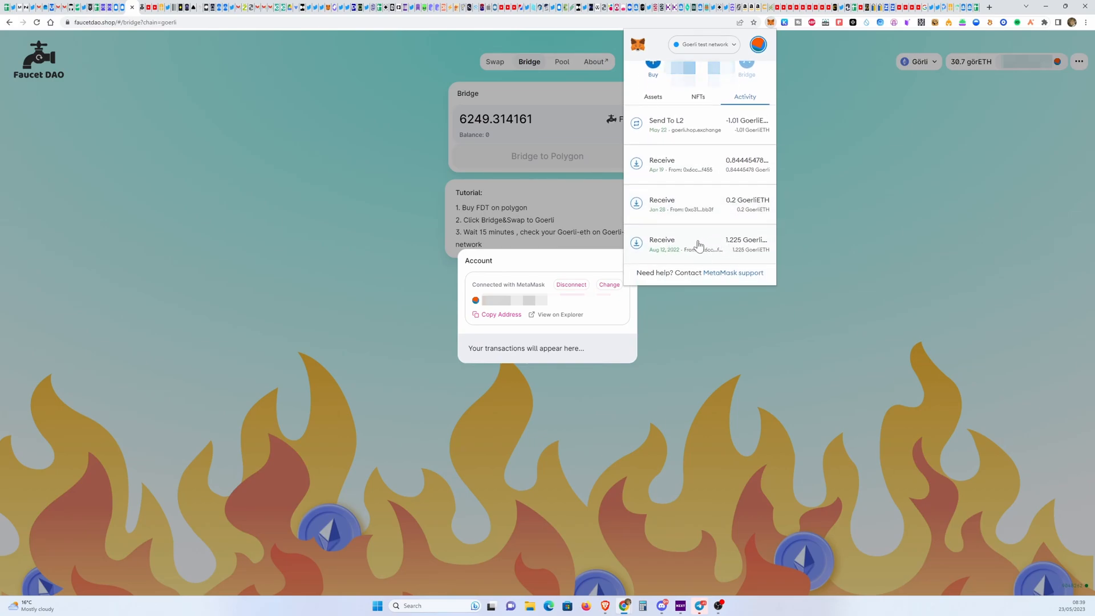
mouse_move(729, 160)
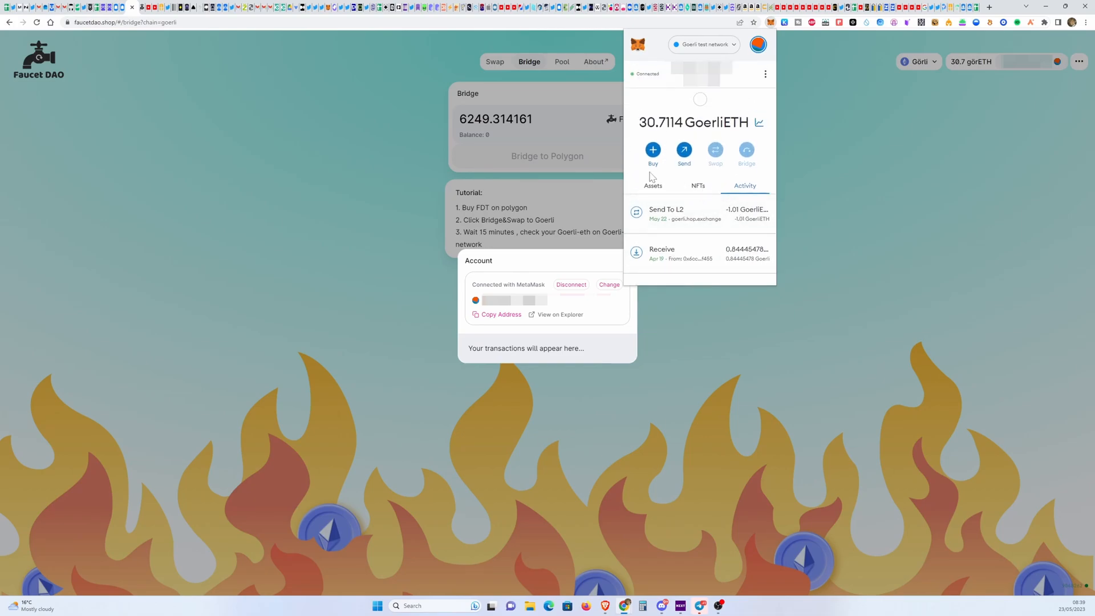
click(652, 185)
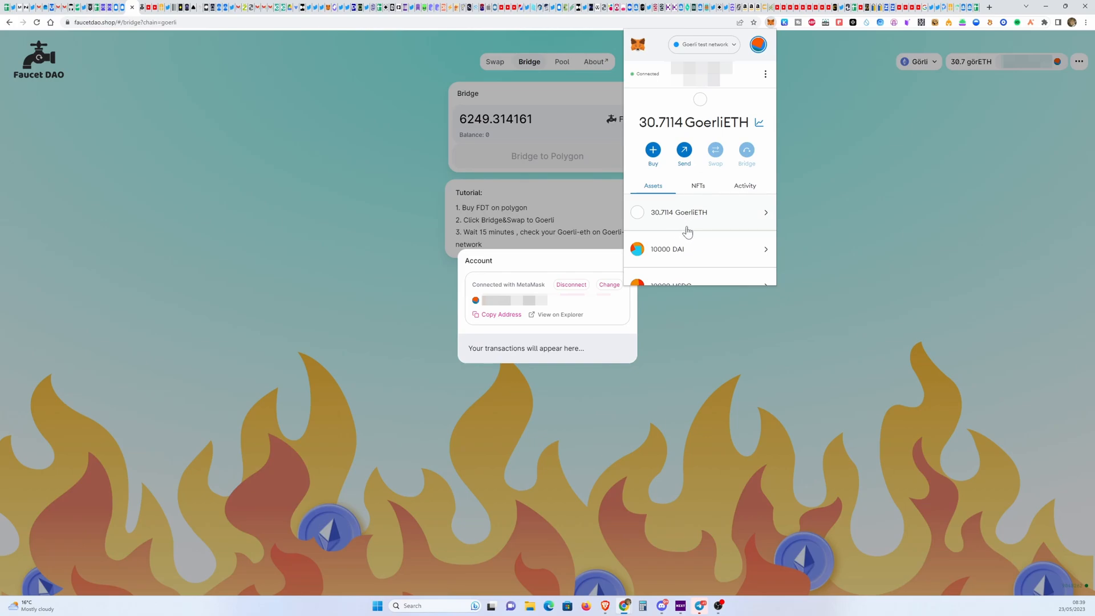
mouse_move(680, 234)
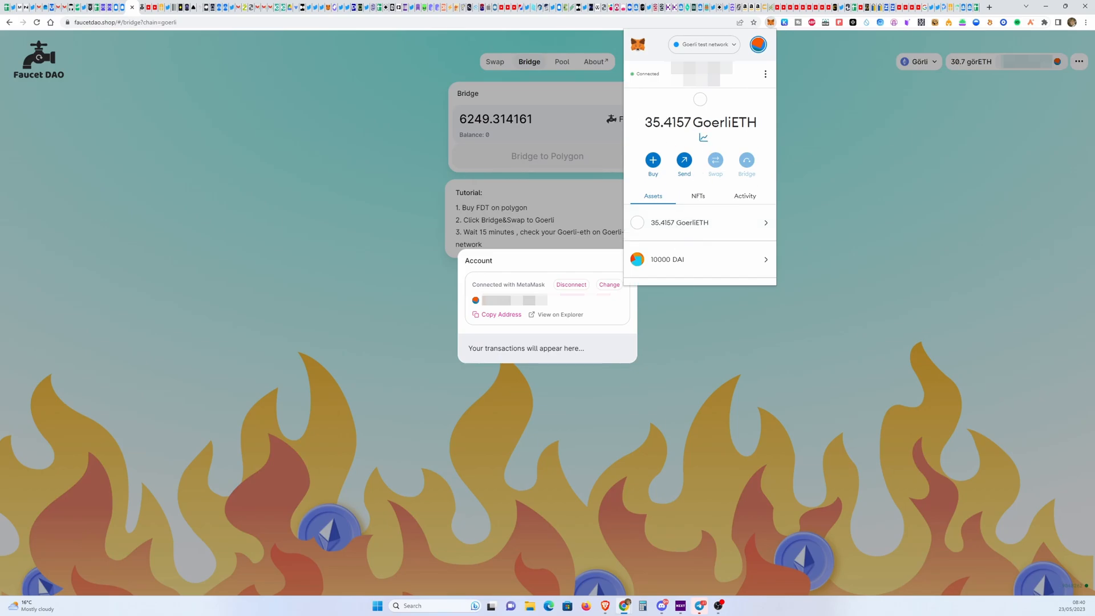
Highlight the risen 35.4157 GoerliETH balance in MetaMask.
double_click(651, 122)
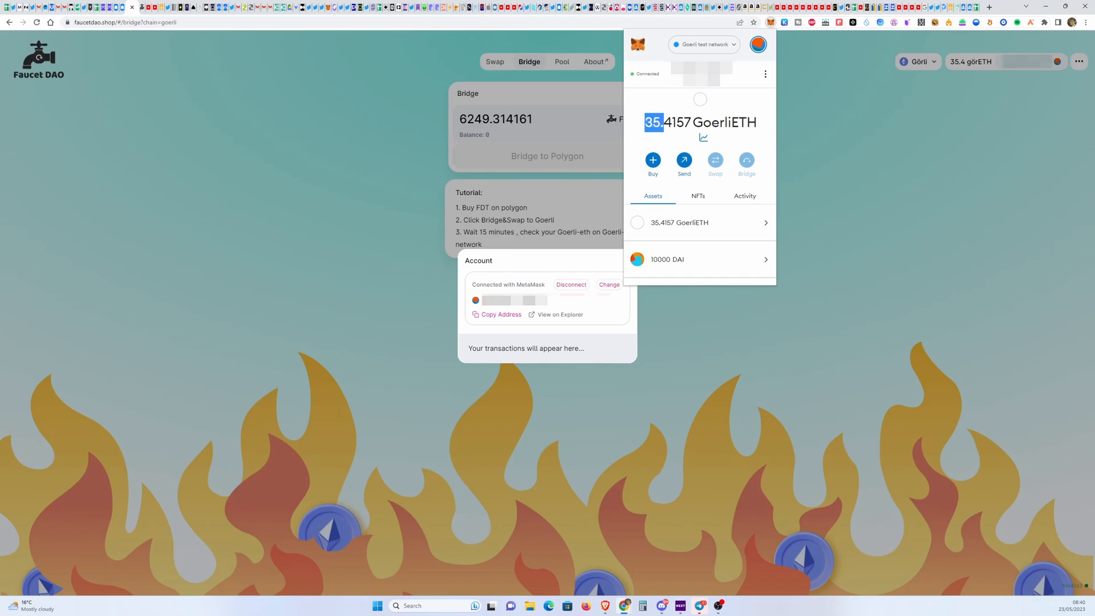
mouse_move(1054, 597)
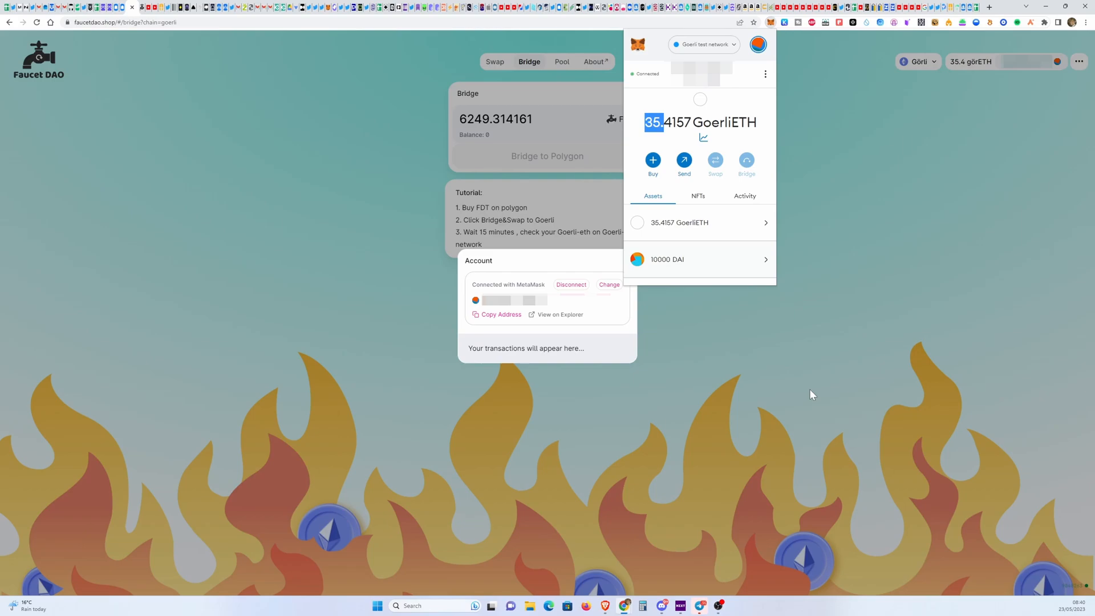
mouse_move(817, 326)
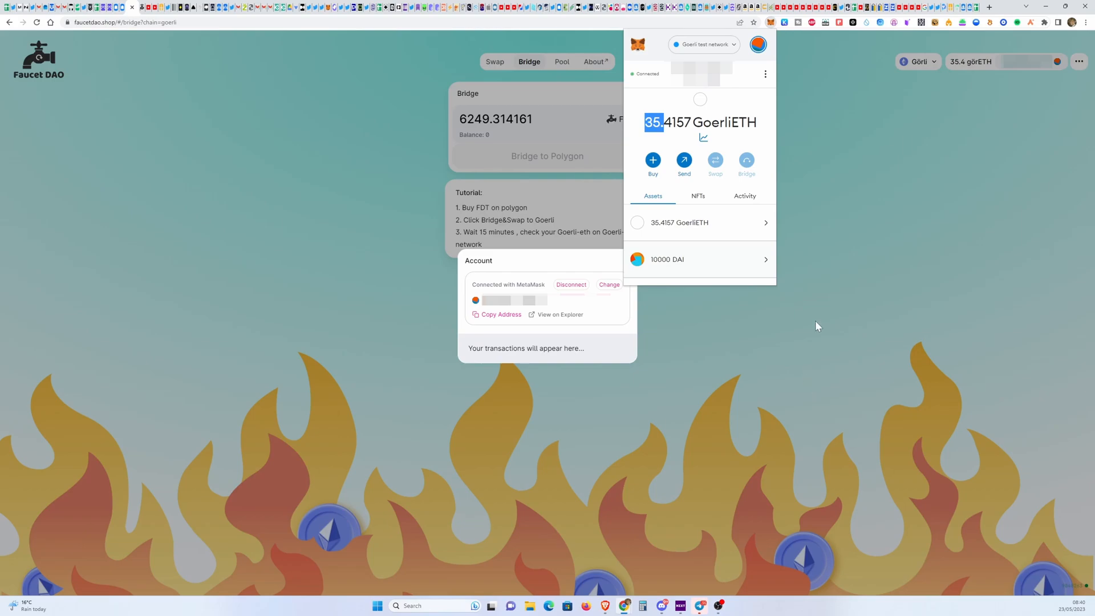